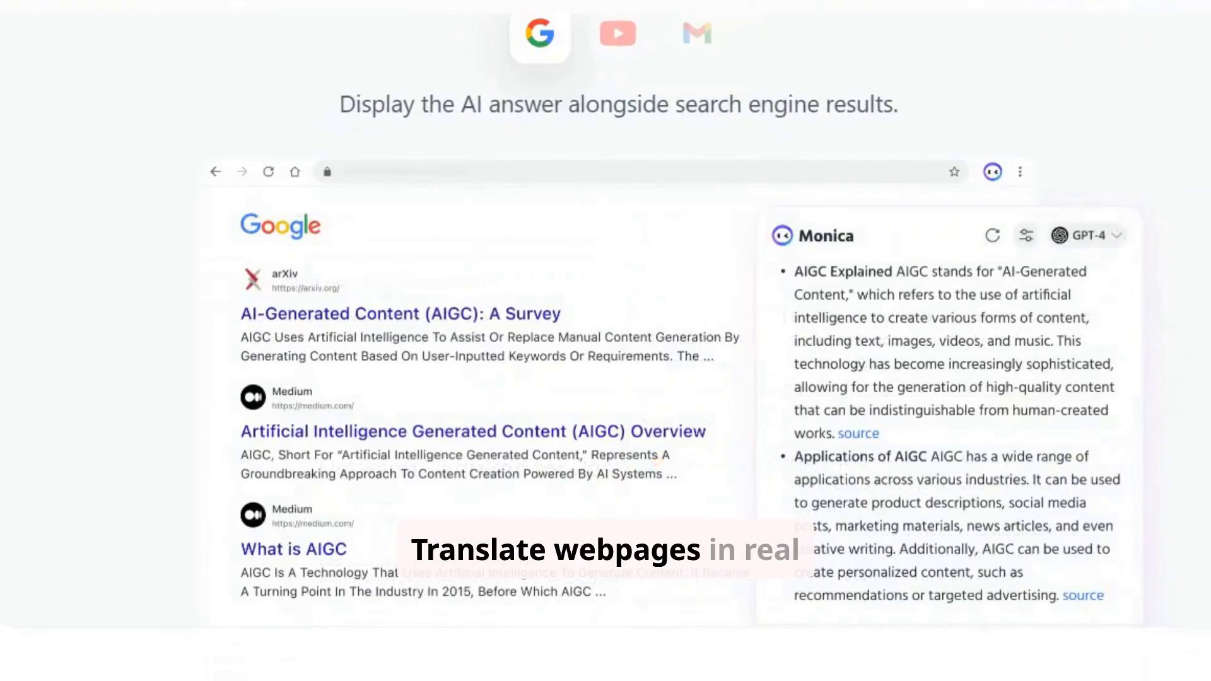
- Open the Compose AI listing and scroll down to its screenshot carousel
left_click(612, 33)
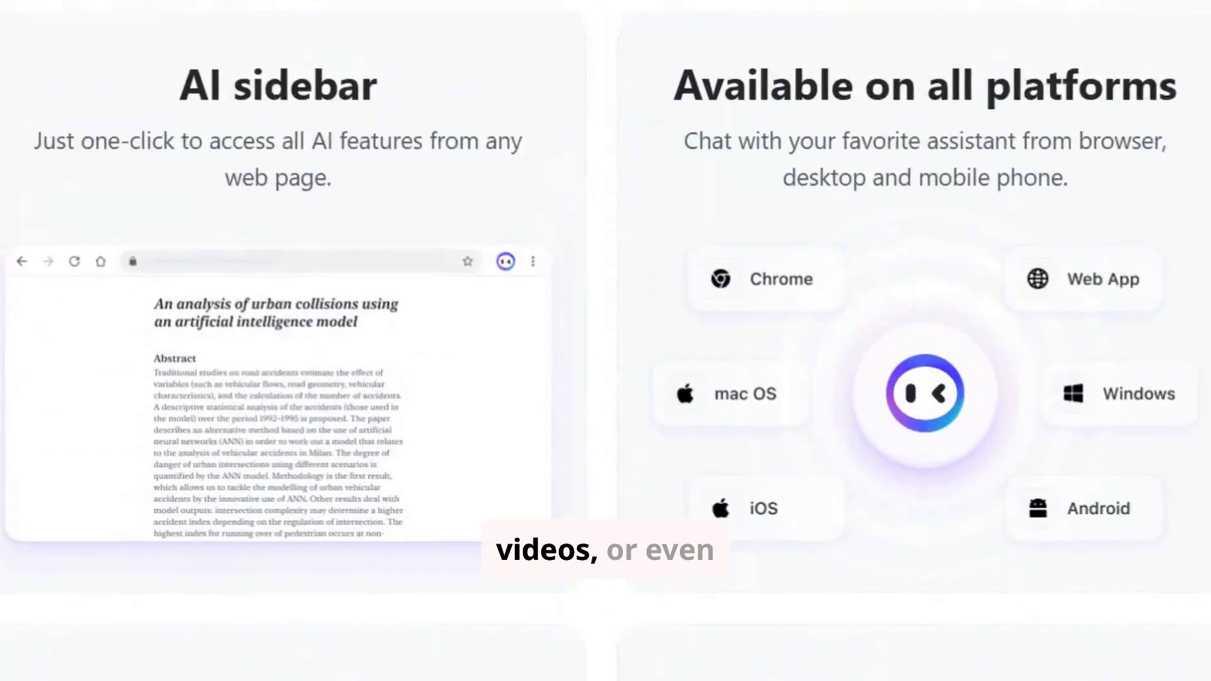
scroll("down", 3)
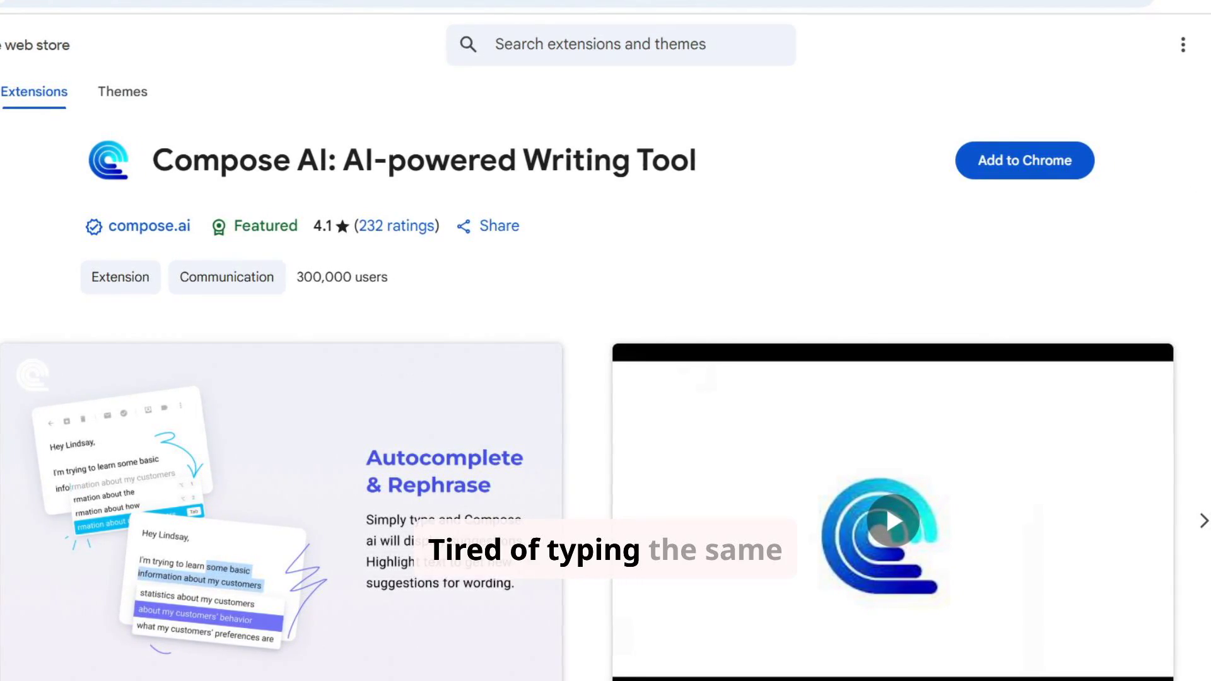
scroll("down", 3)
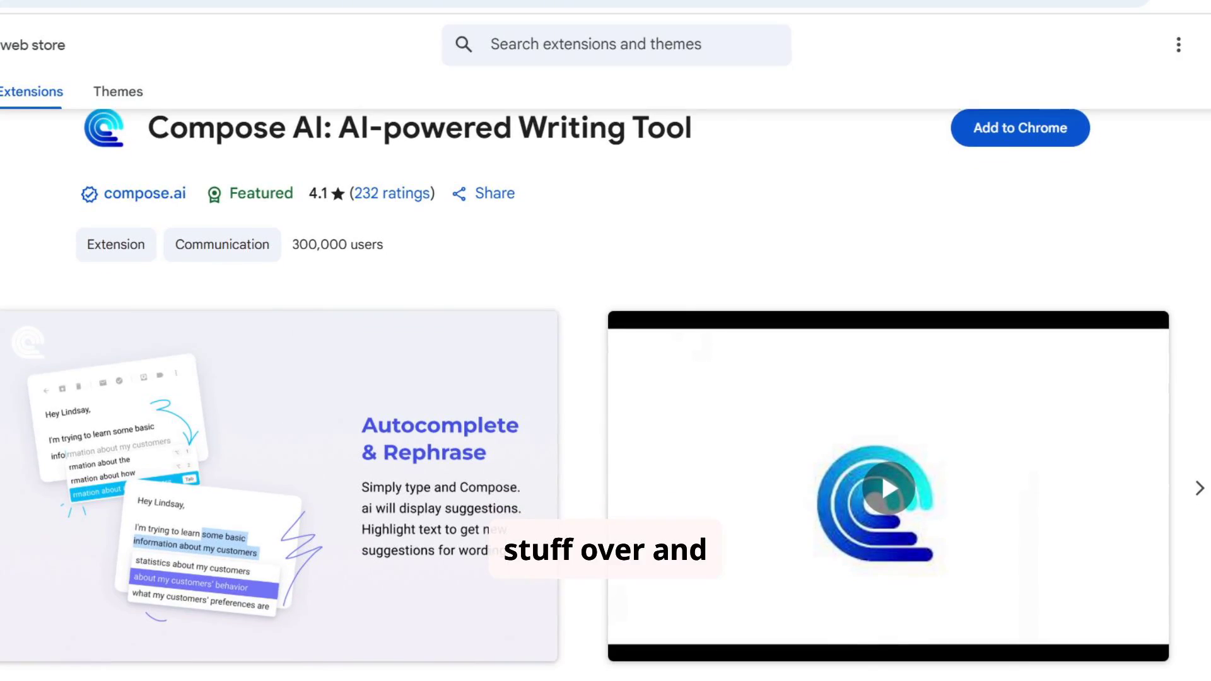
scroll("down", 3)
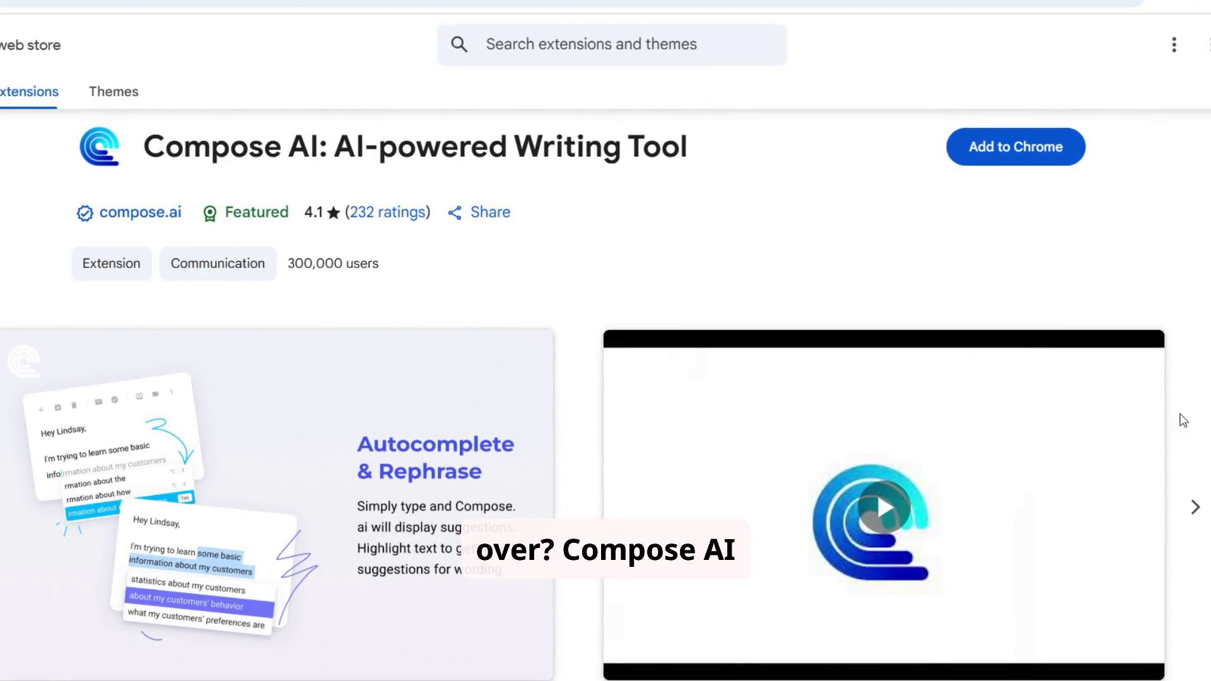
- Cycle through the autocomplete, compose anything, easy reply and compose email screenshots
left_click(1191, 507)
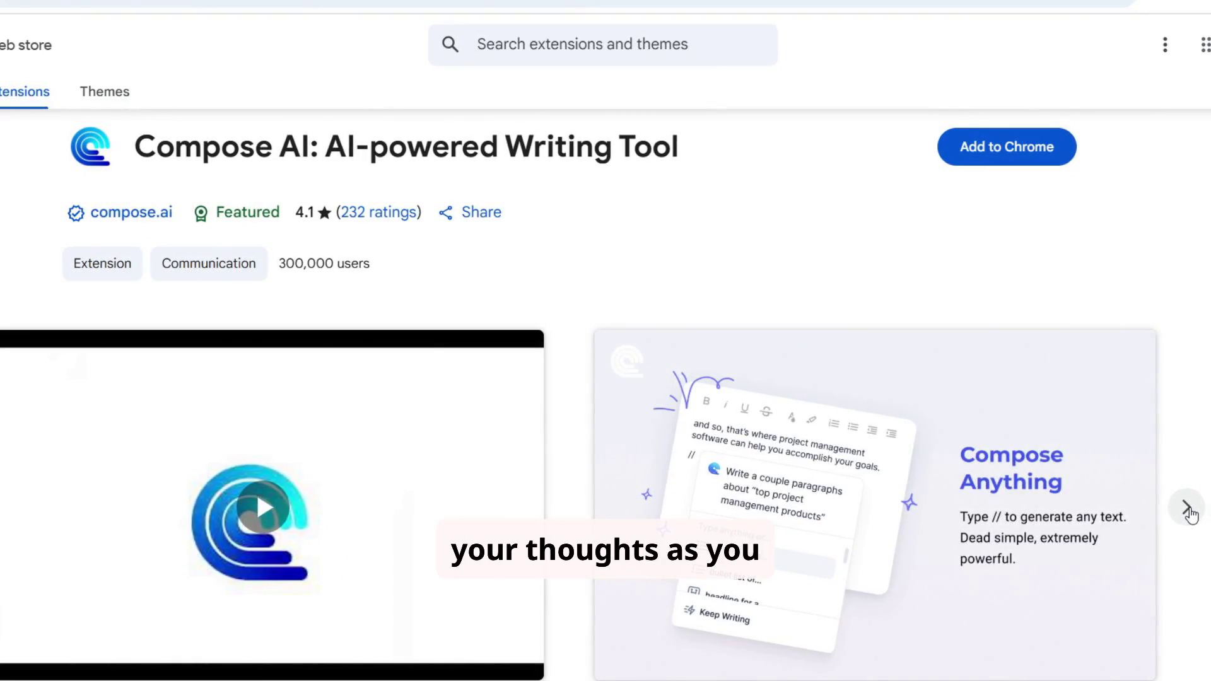
left_click(1191, 512)
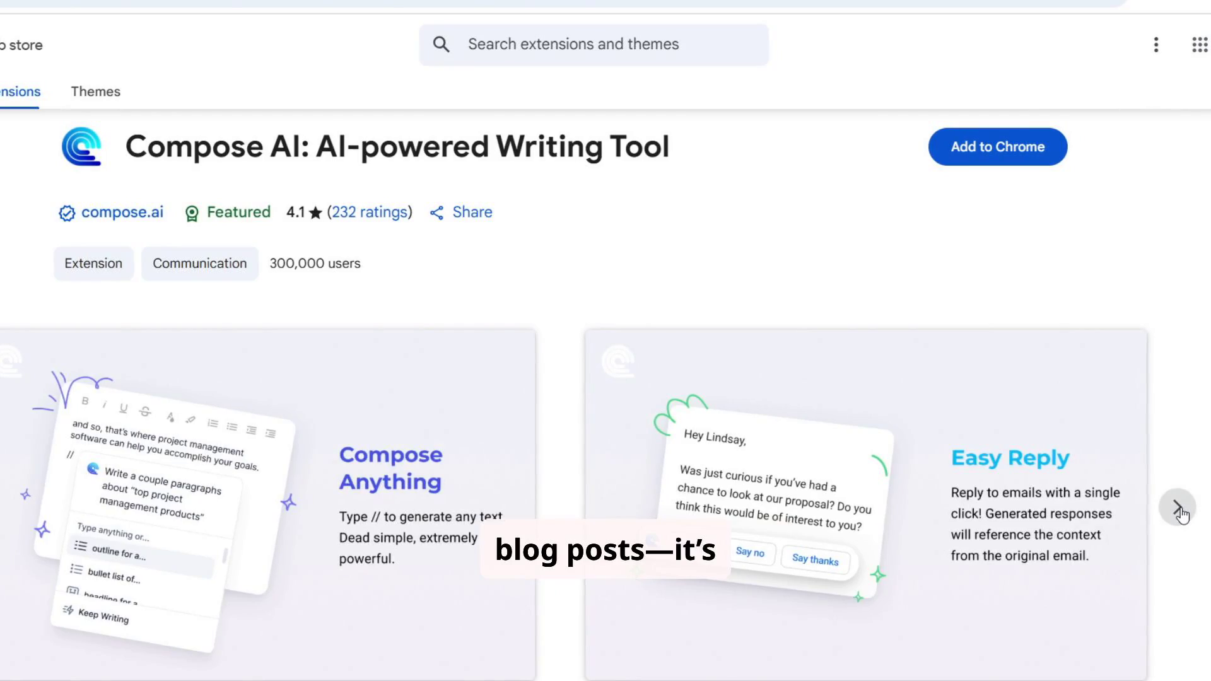
left_click(1180, 507)
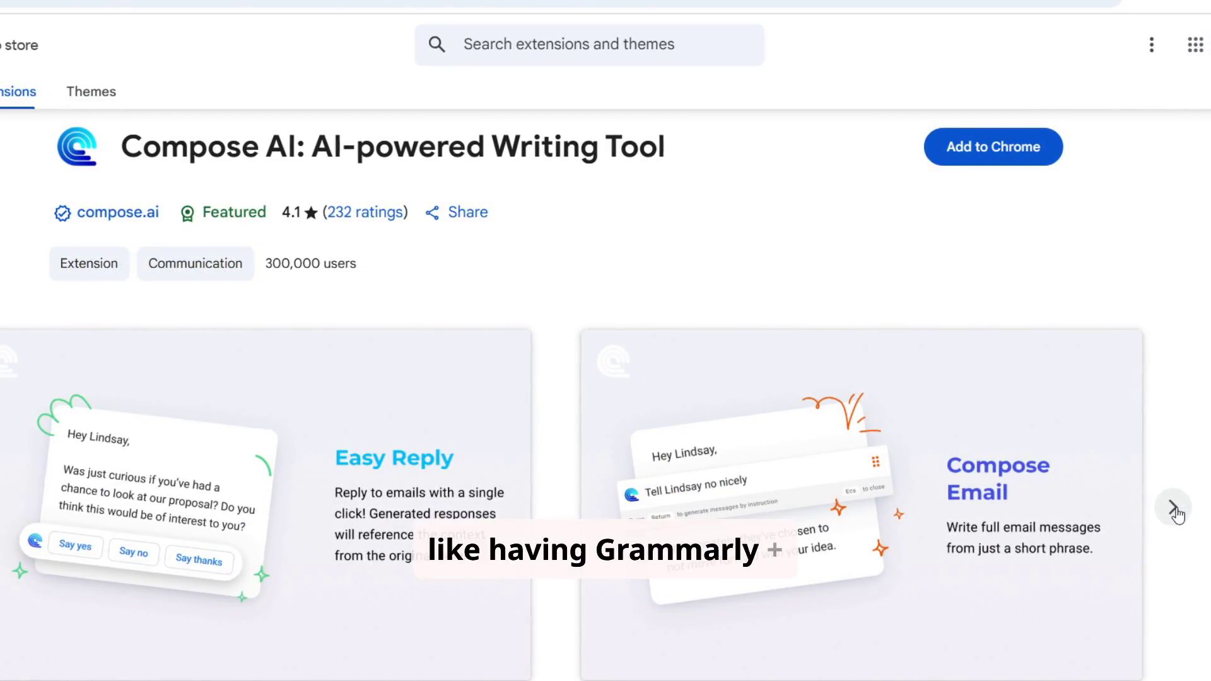
left_click(1174, 505)
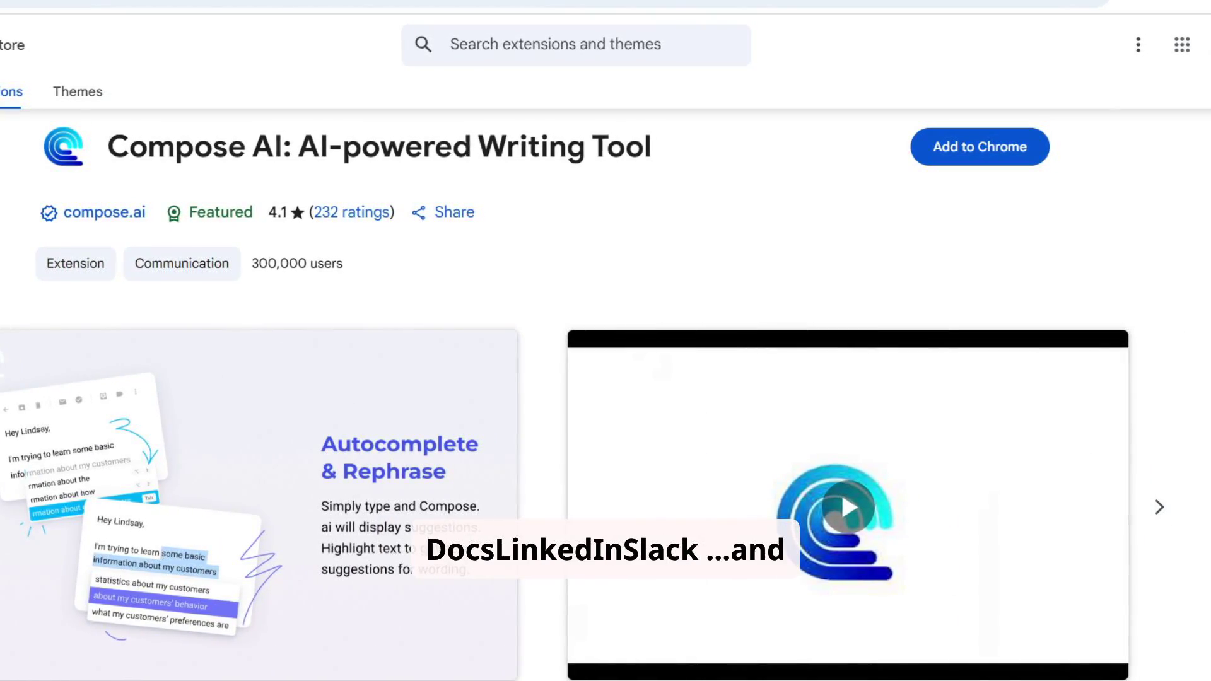
scroll("down", 3)
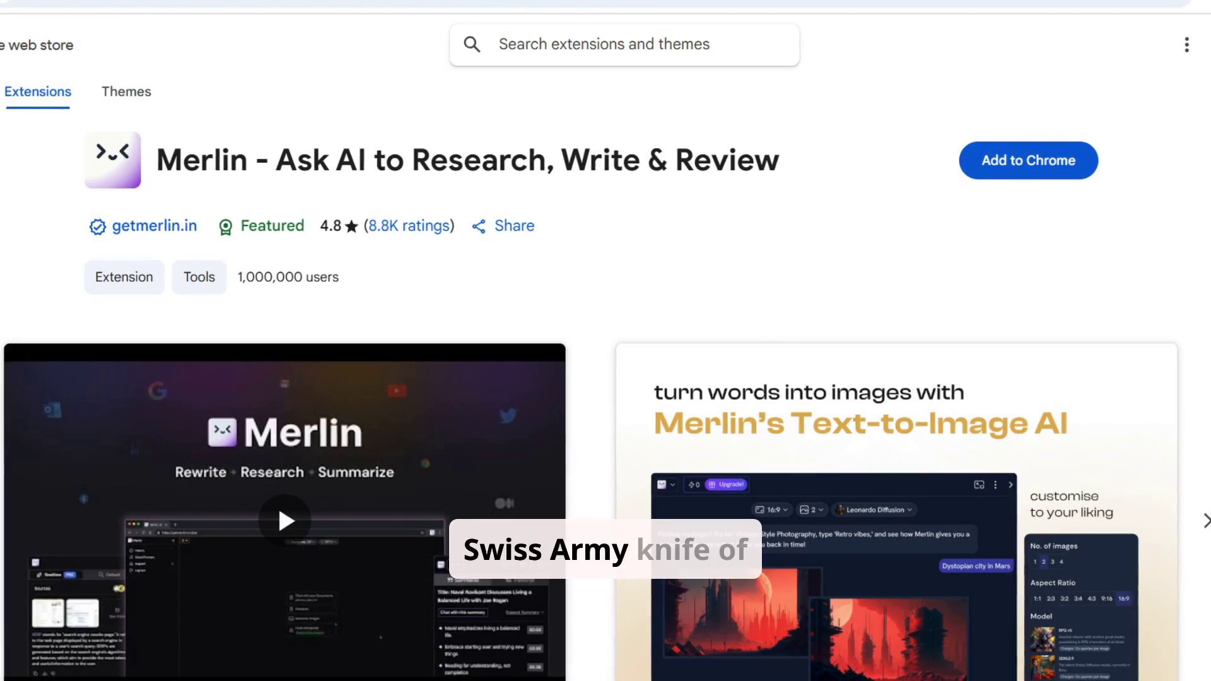
- Browse Merlin's text-to-image, multiple AI models, AI everywhere and YouTube summariser screenshots, then scroll to Overview
scroll("down", 3)
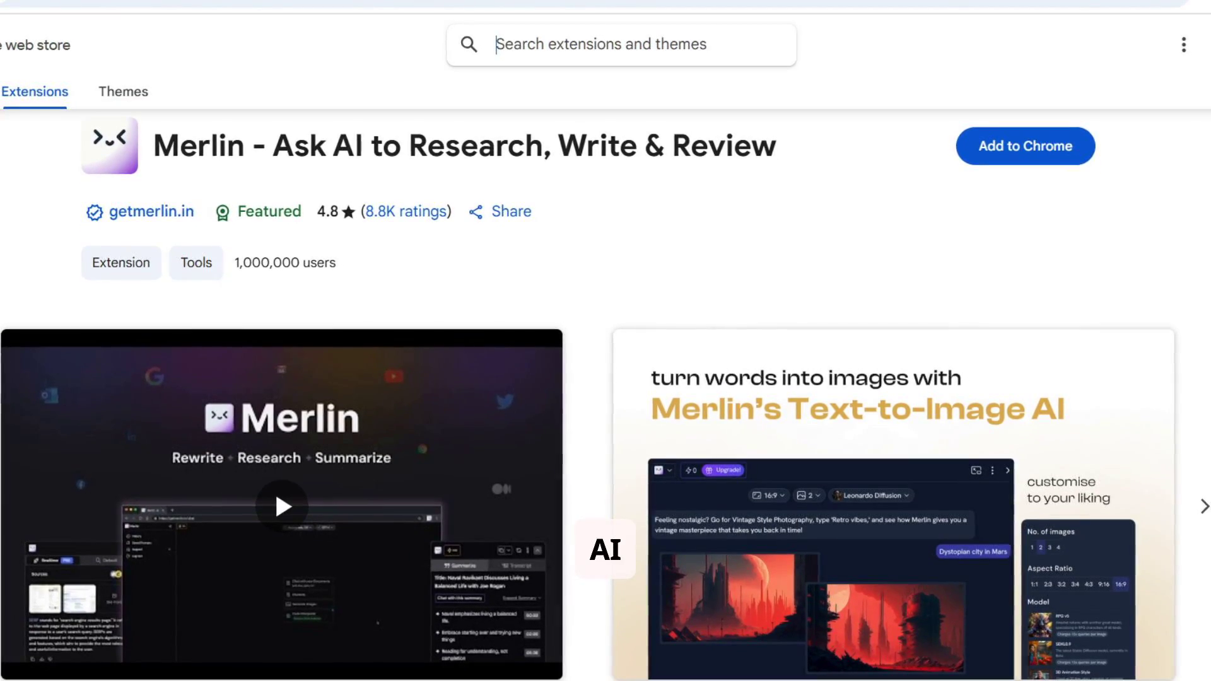
scroll("down", 3)
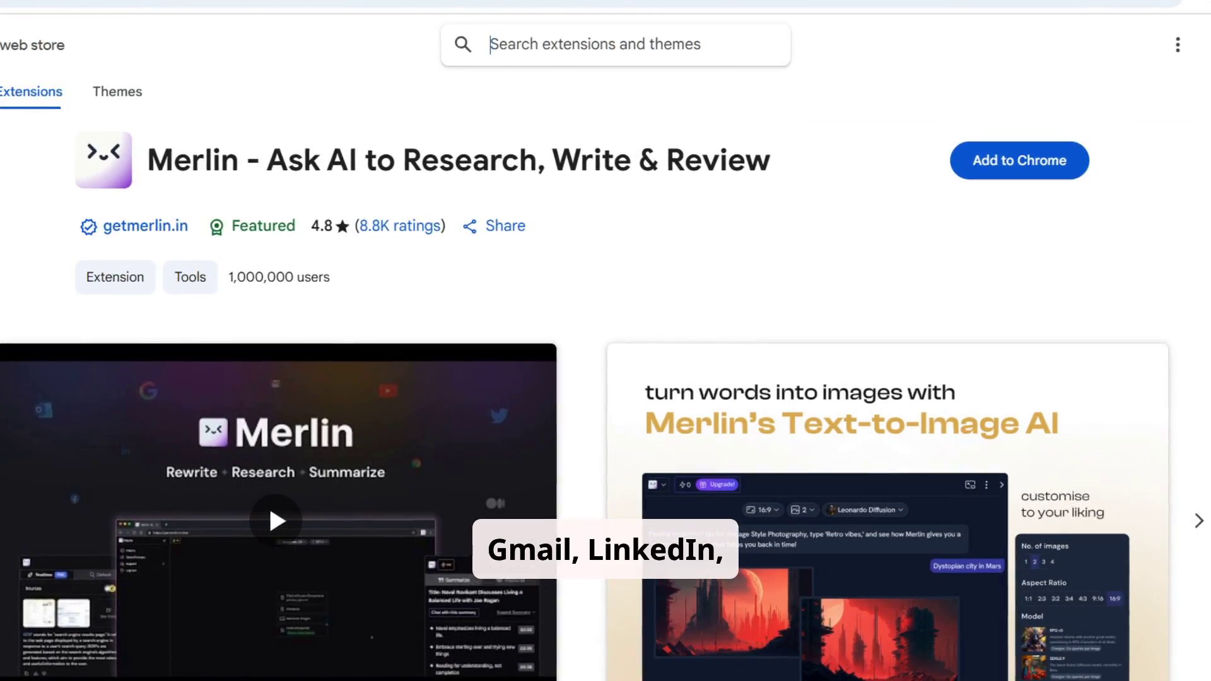
left_click(1196, 520)
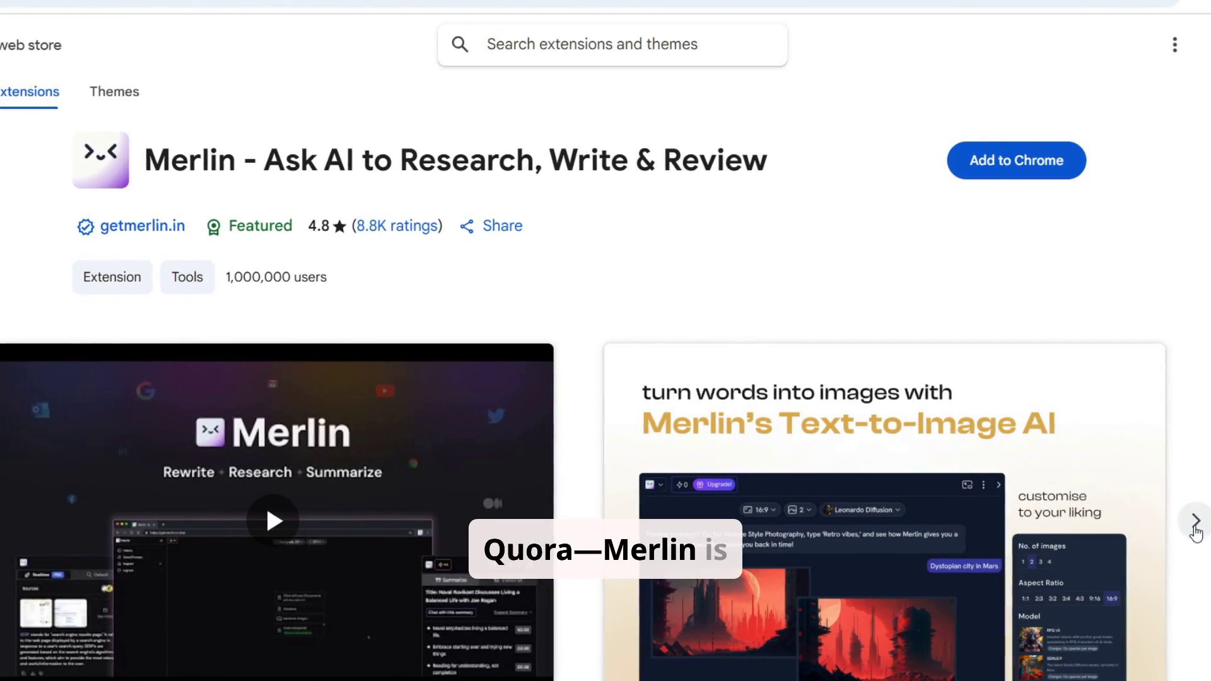
left_click(1194, 520)
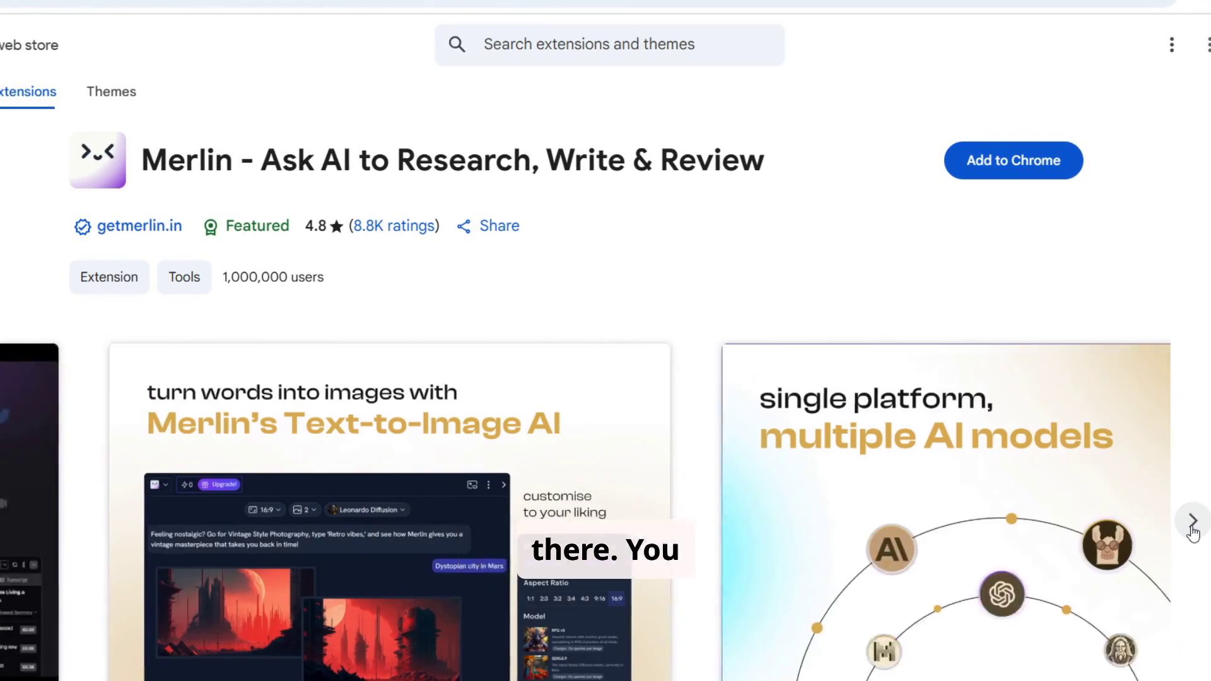
left_click(1191, 520)
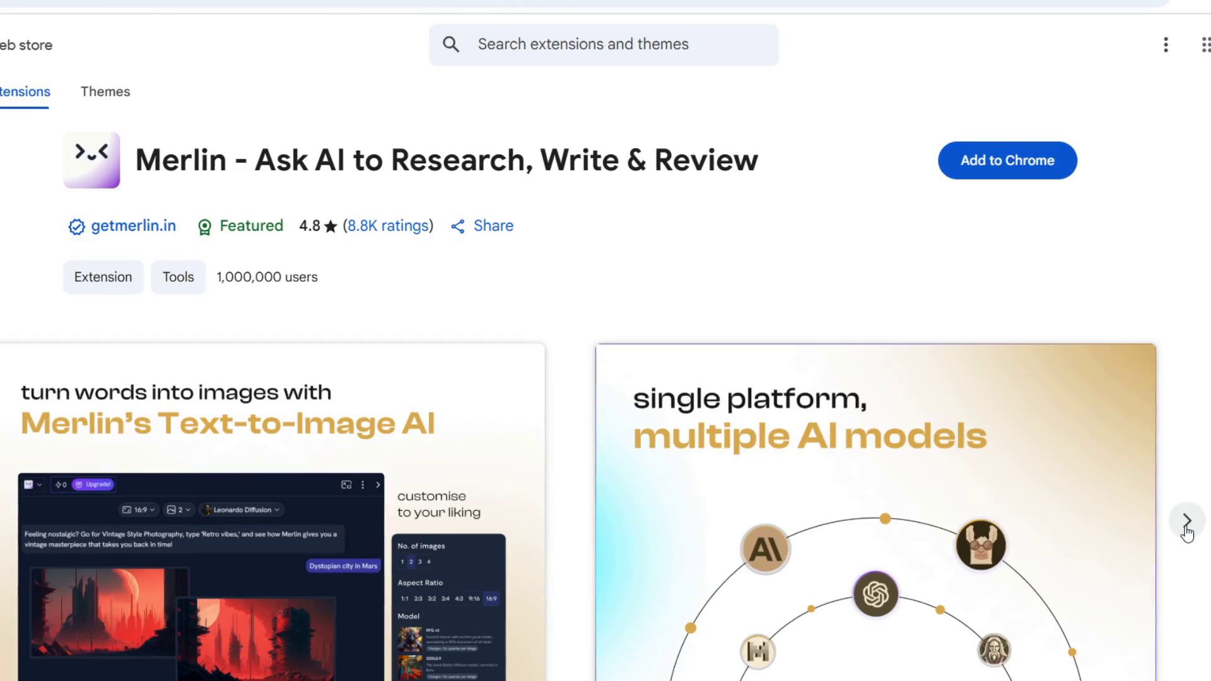
left_click(1187, 519)
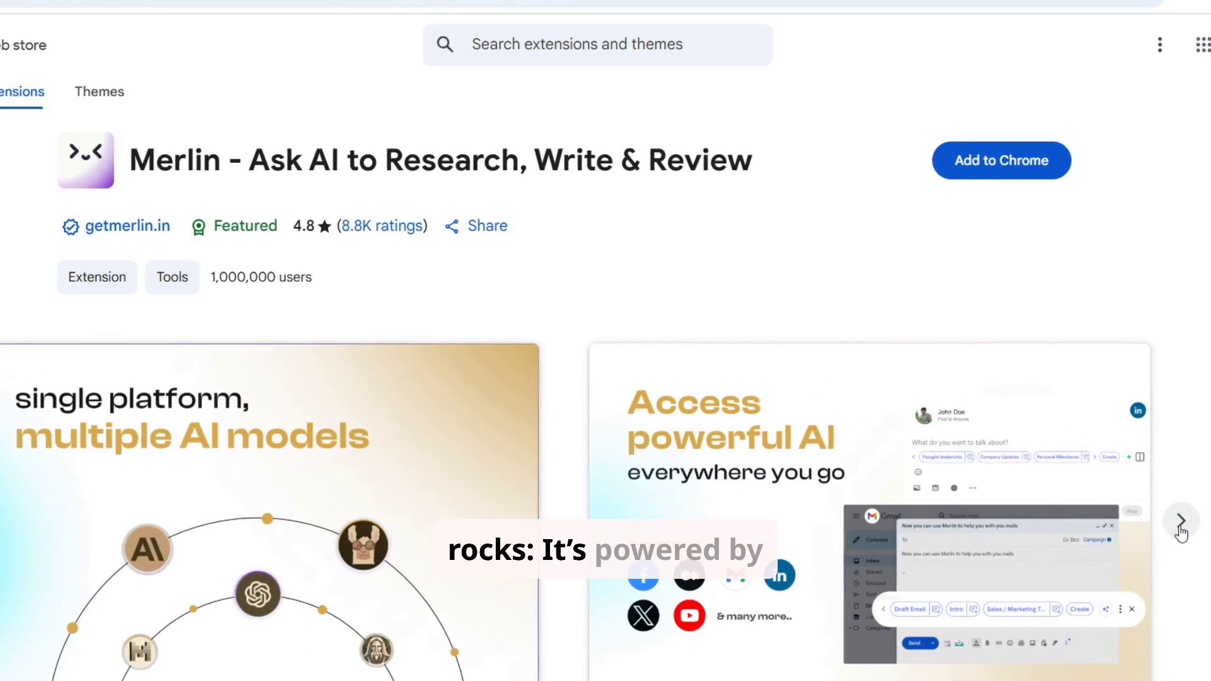
left_click(1181, 521)
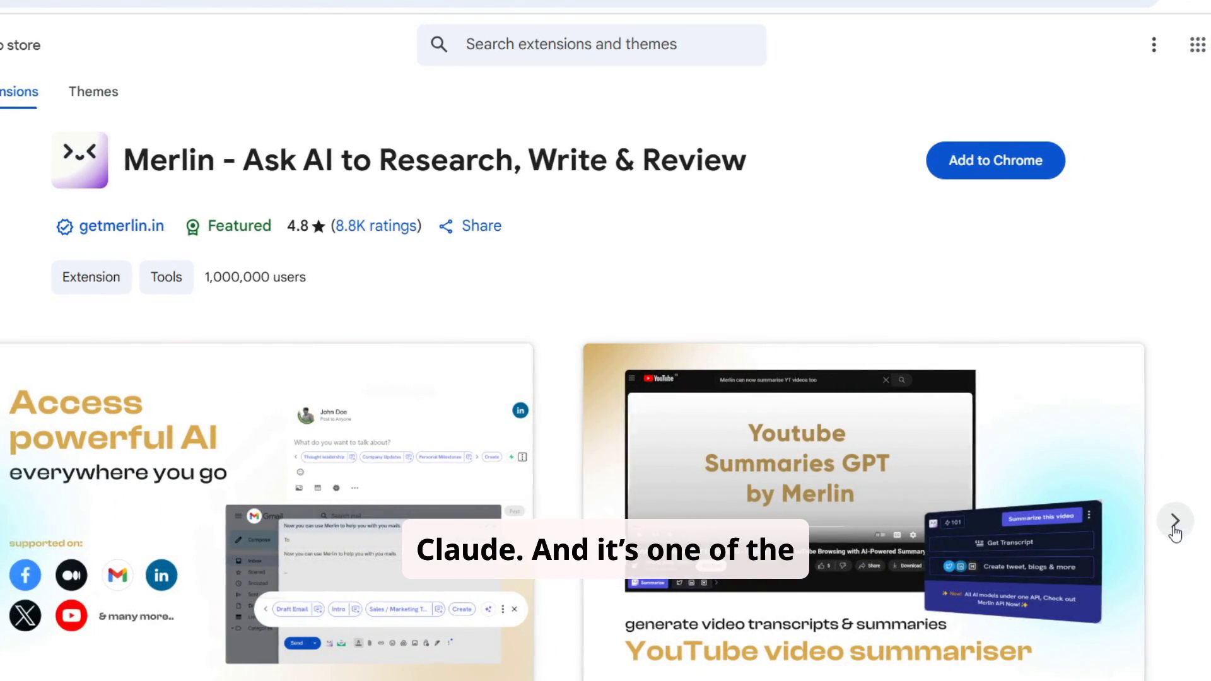
left_click(1173, 519)
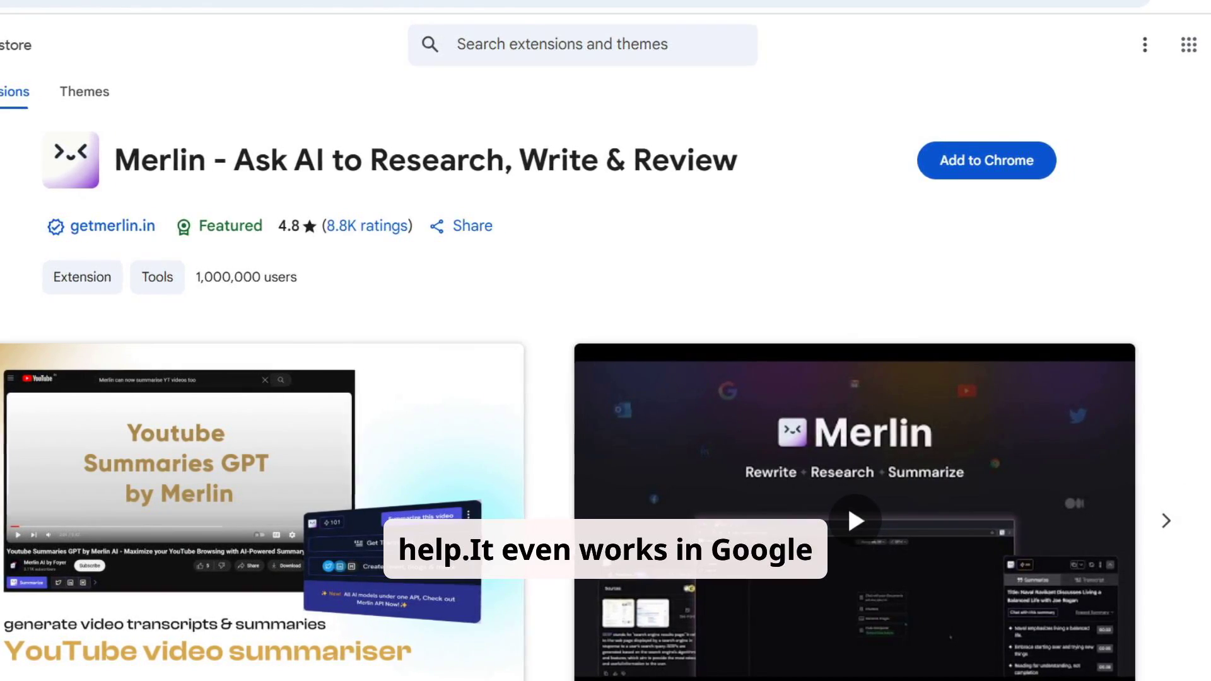
scroll("down", 3)
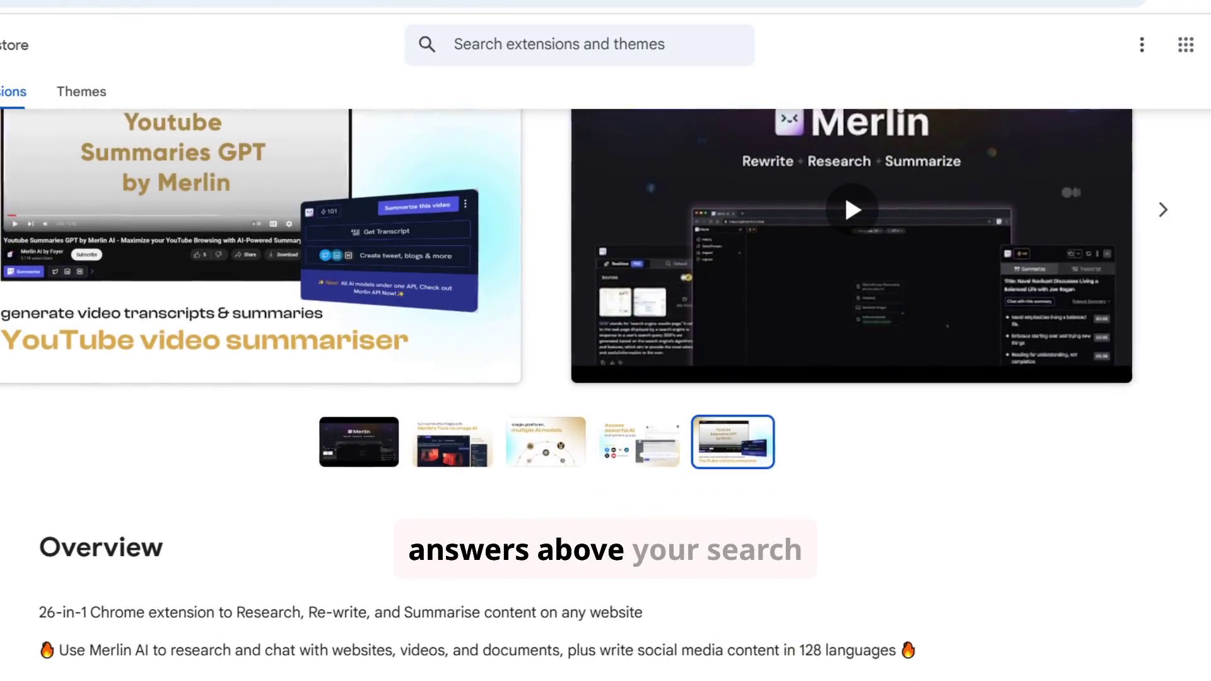
scroll("down", 3)
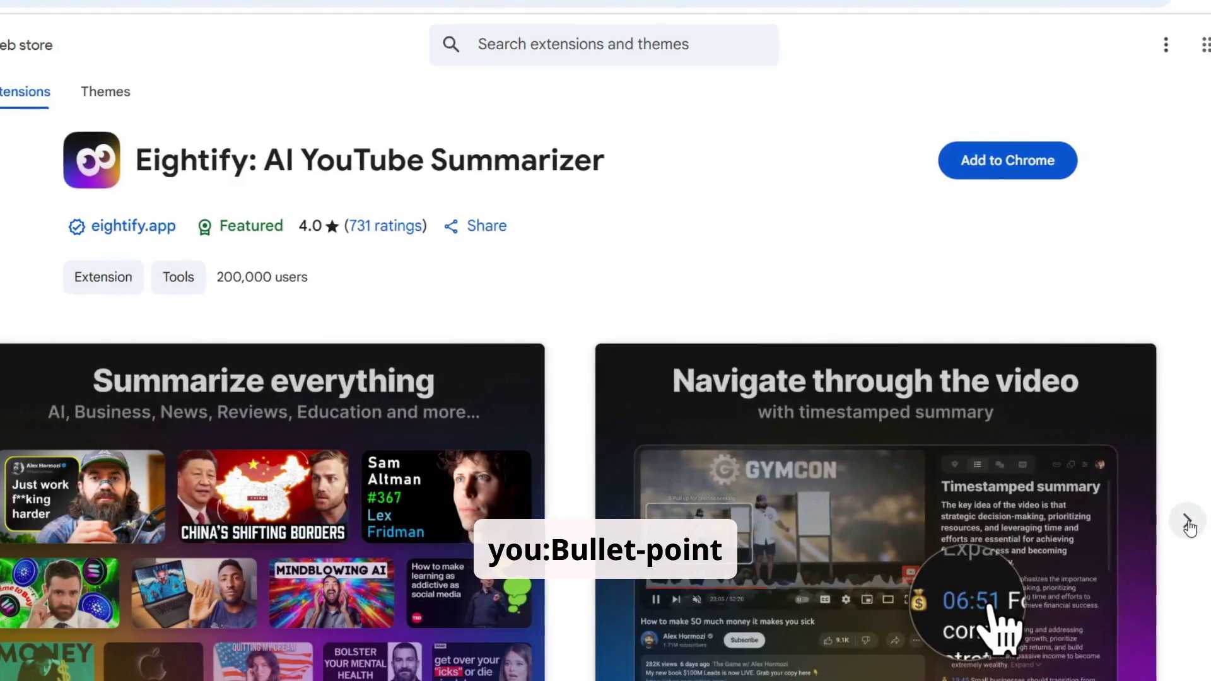
left_click(1187, 526)
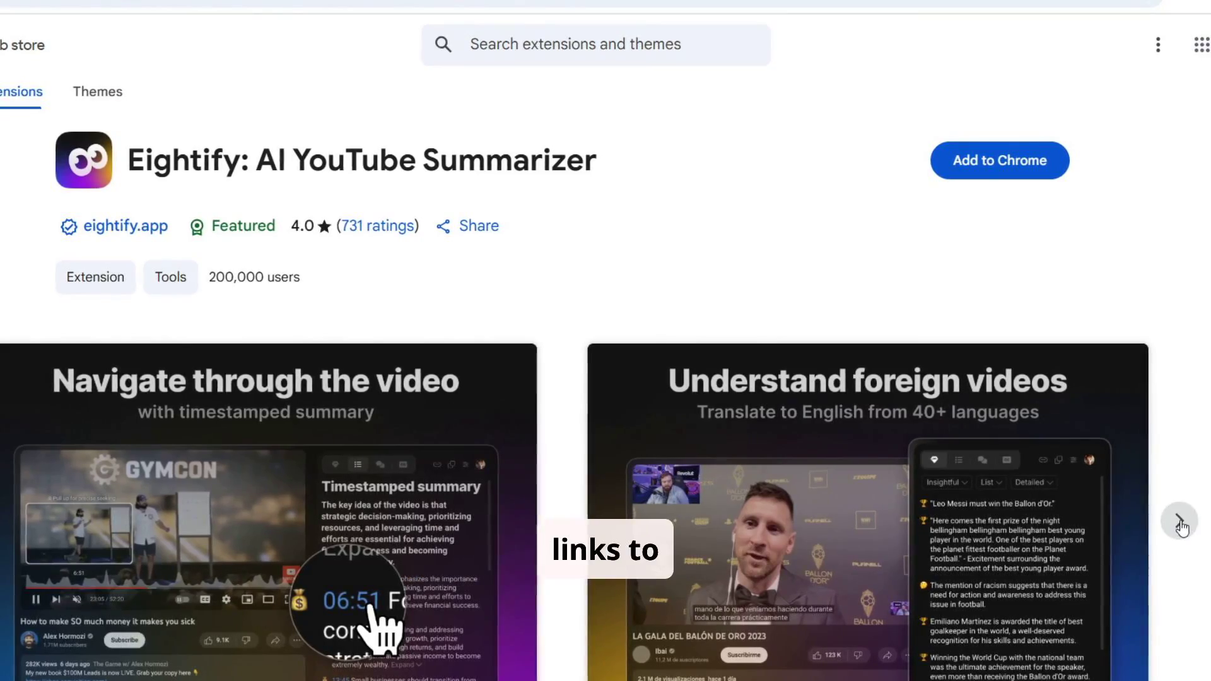
left_click(1175, 522)
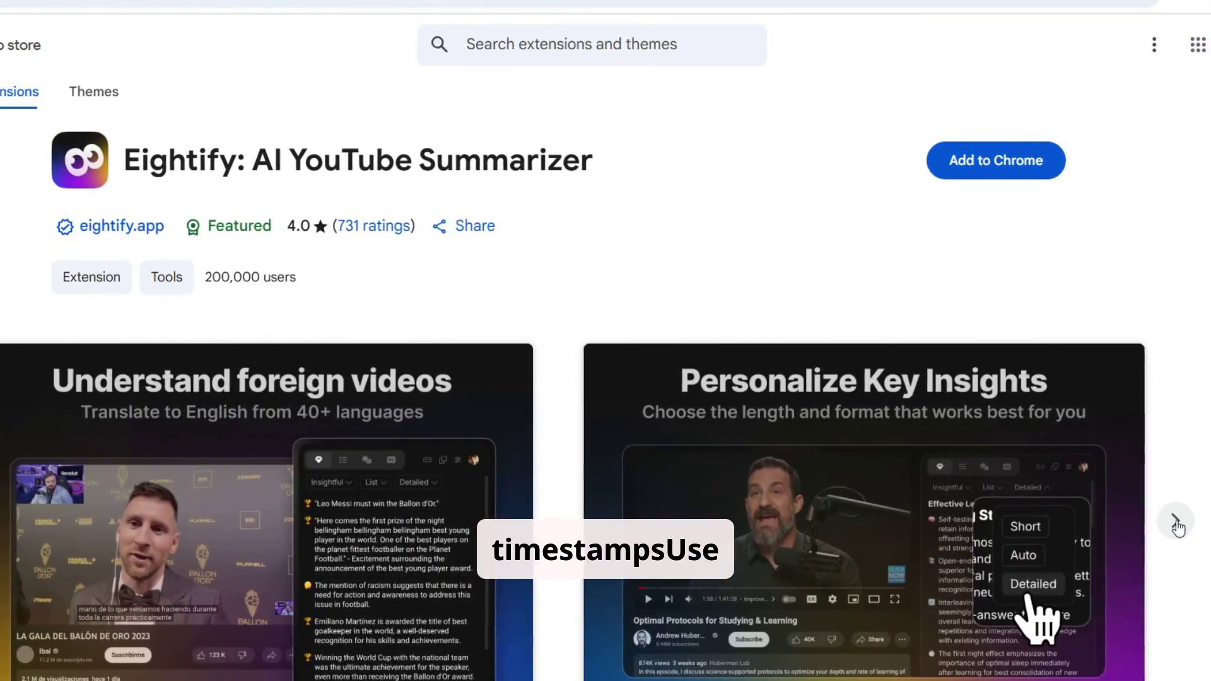
left_click(1172, 522)
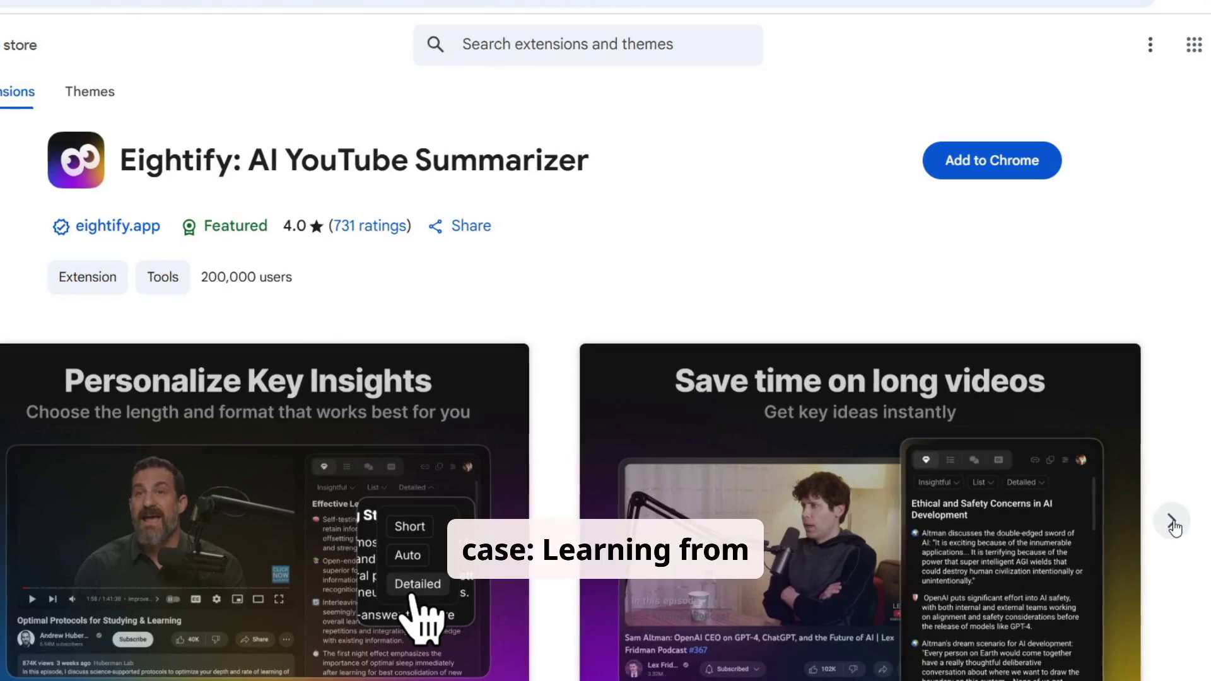
scroll("down", 3)
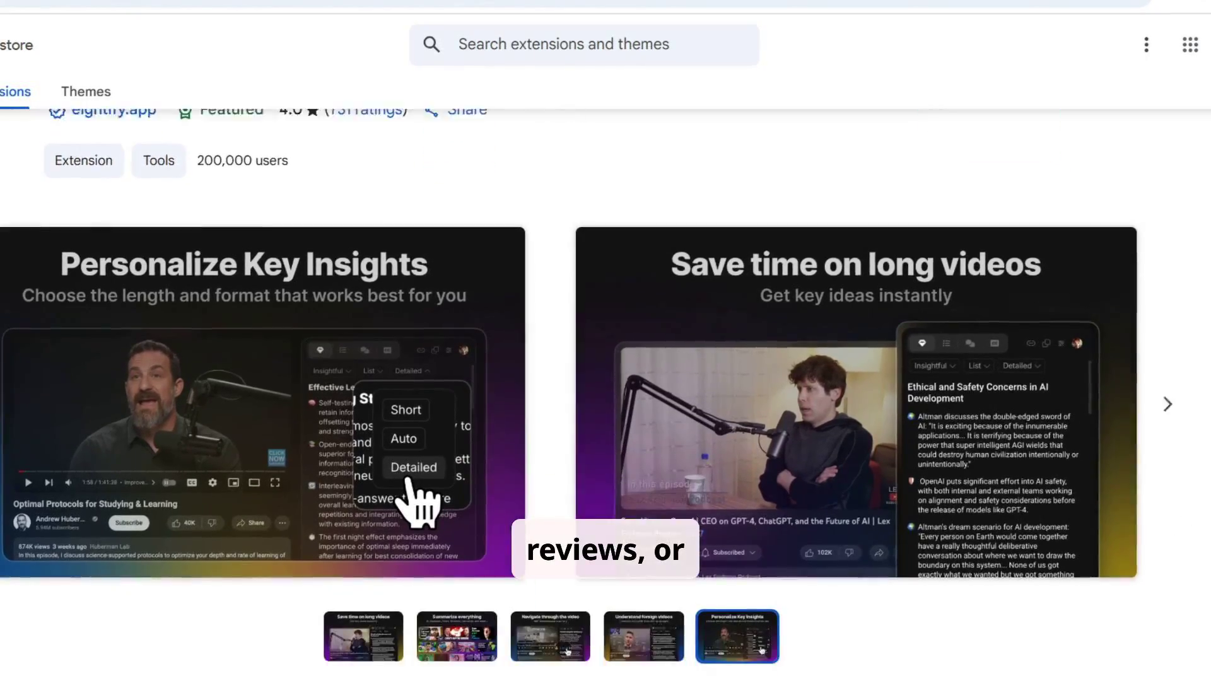
scroll("down", 3)
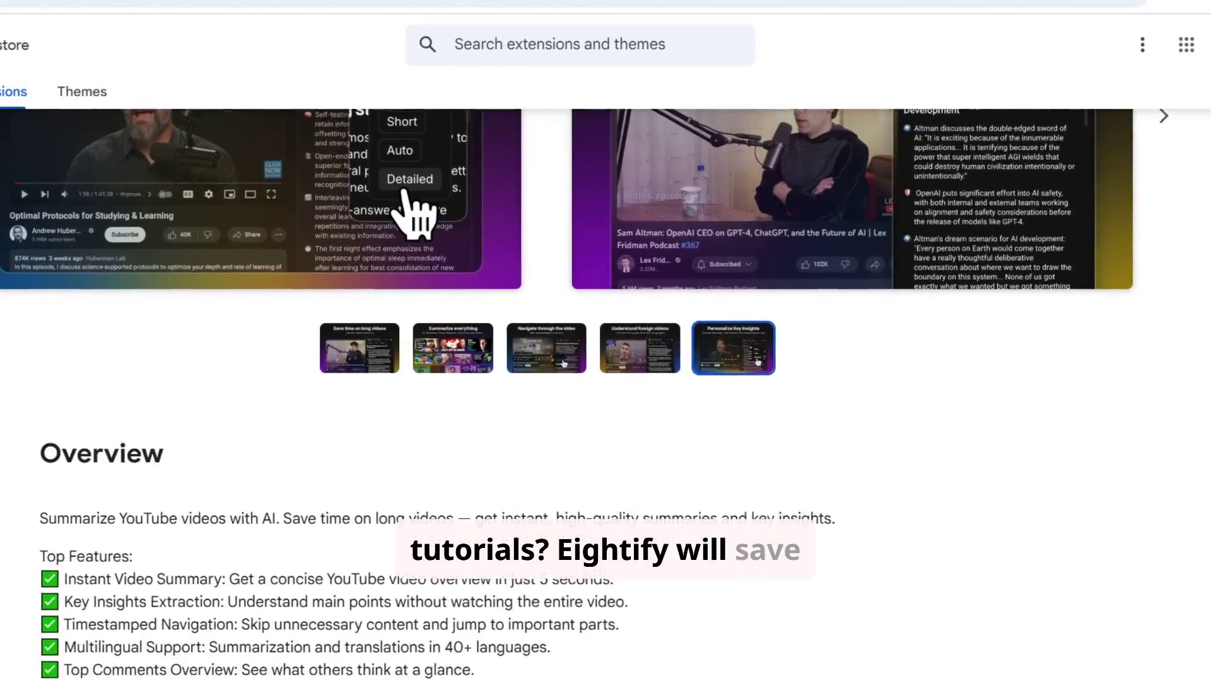
scroll("down", 3)
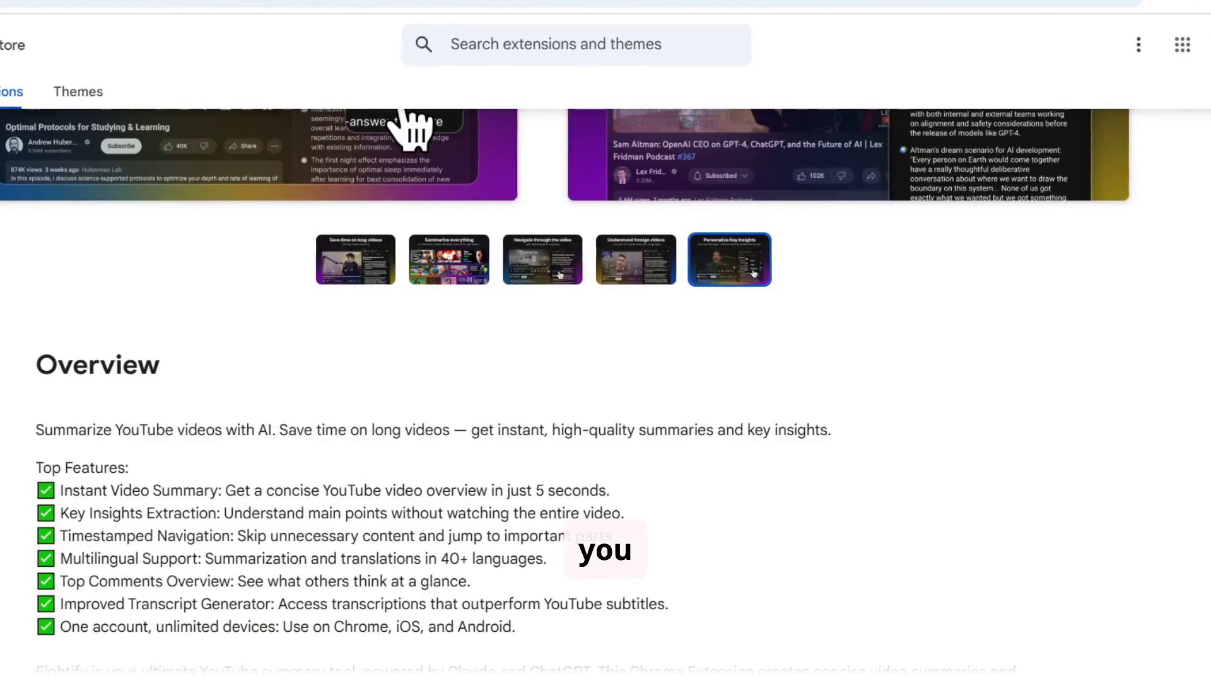
scroll("down", 3)
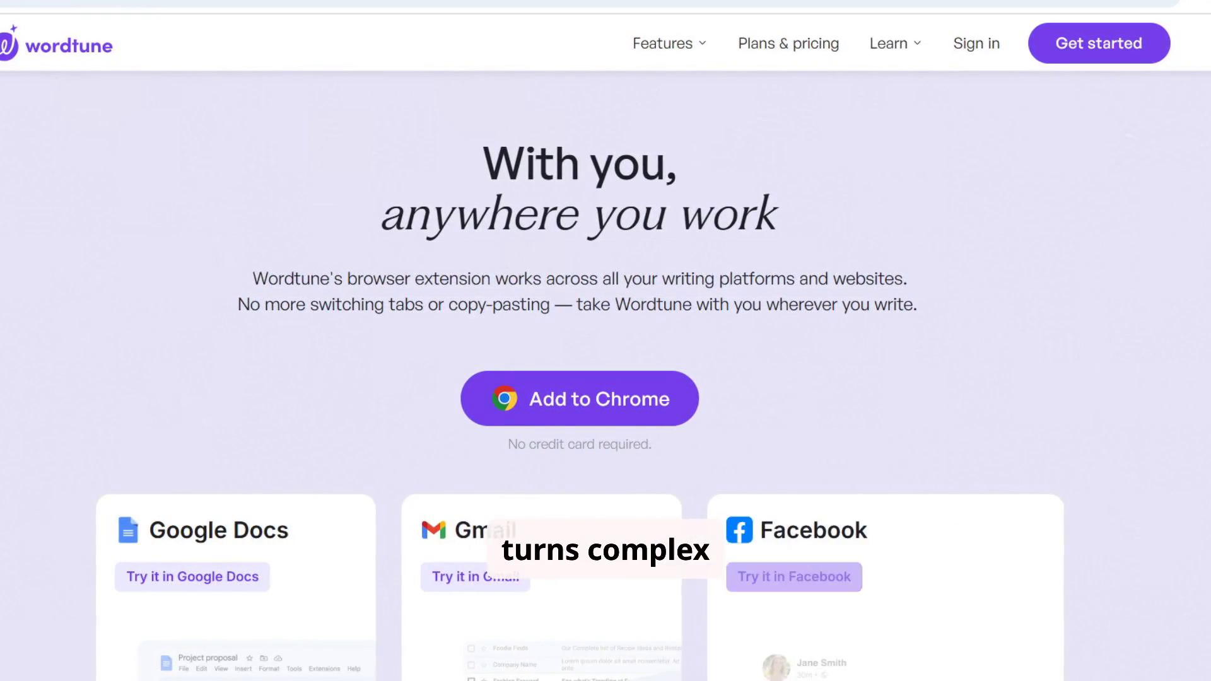
- Scroll through Wordtune's paraphrasing, tone, text generation and grammar feature sections
scroll("down", 3)
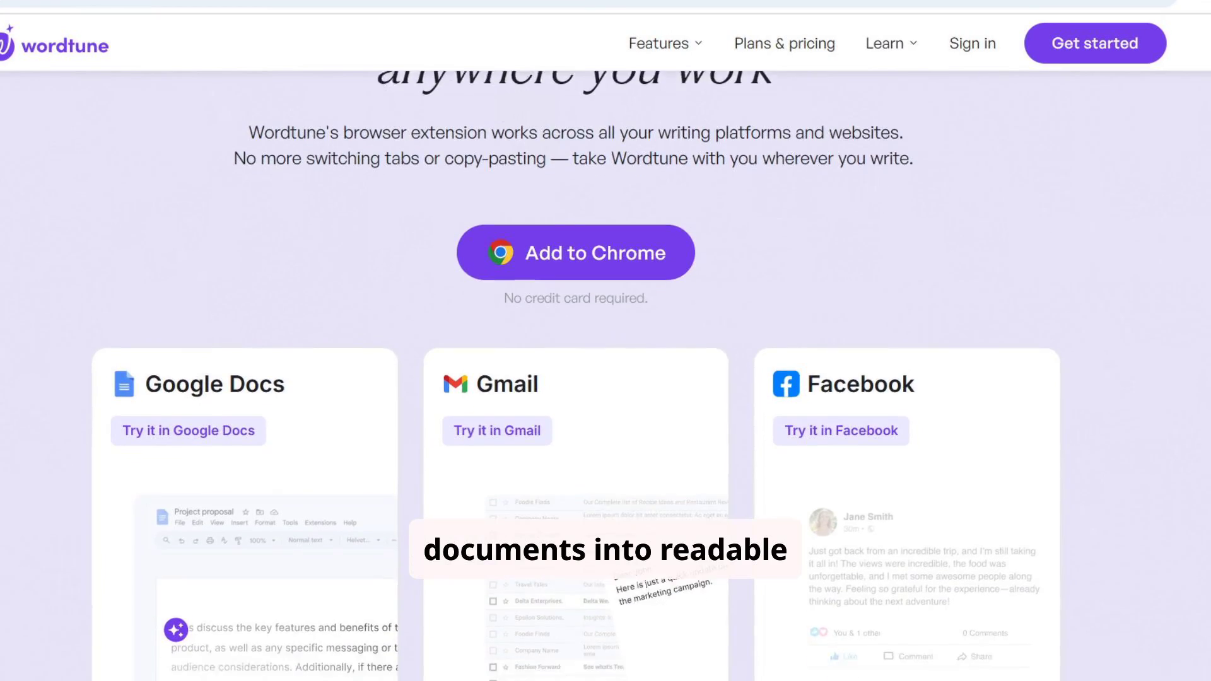
scroll("down", 3)
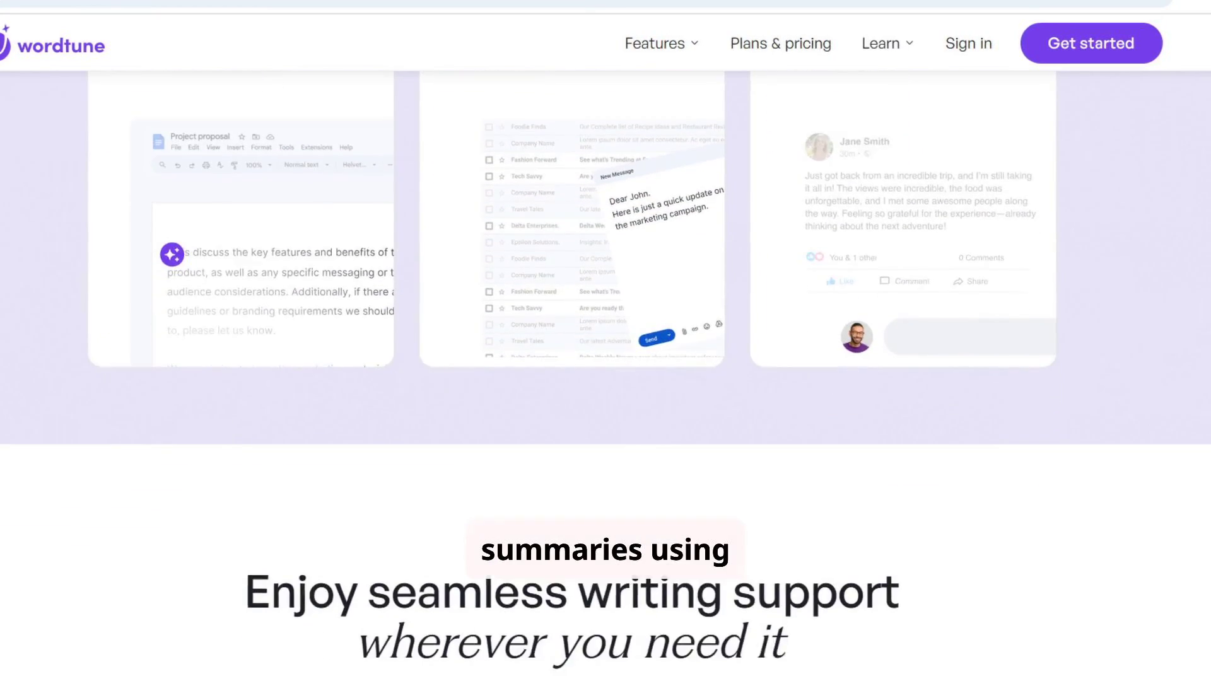
scroll("down", 3)
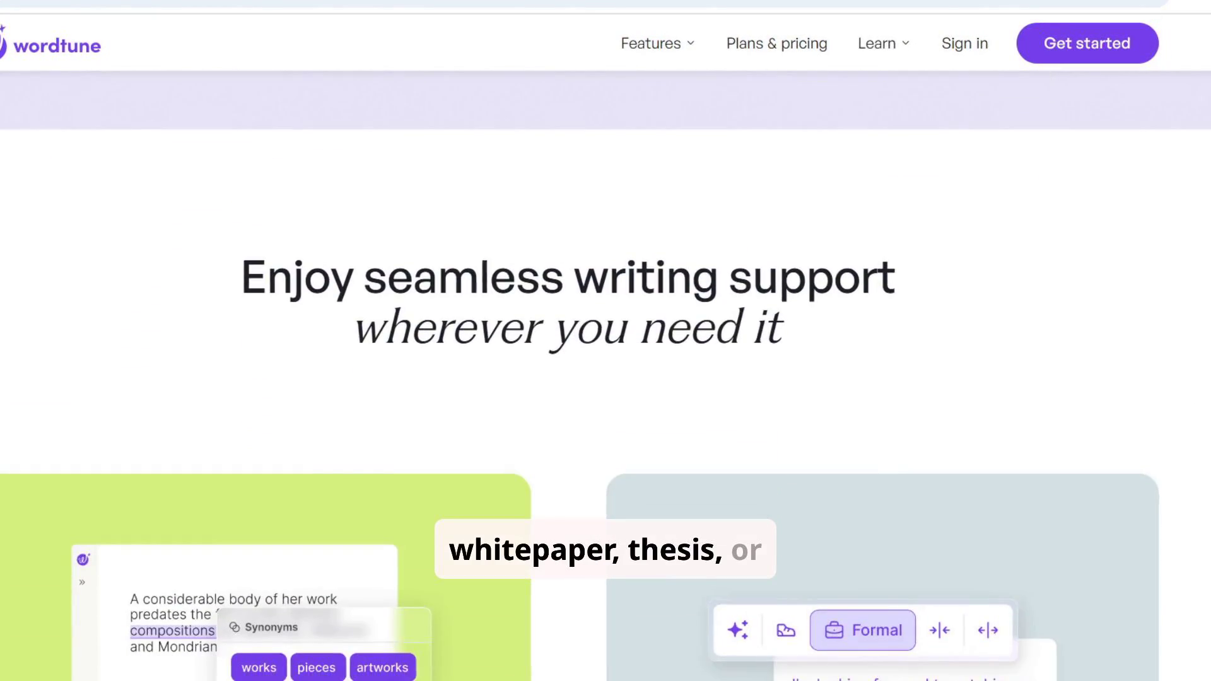
scroll("down", 3)
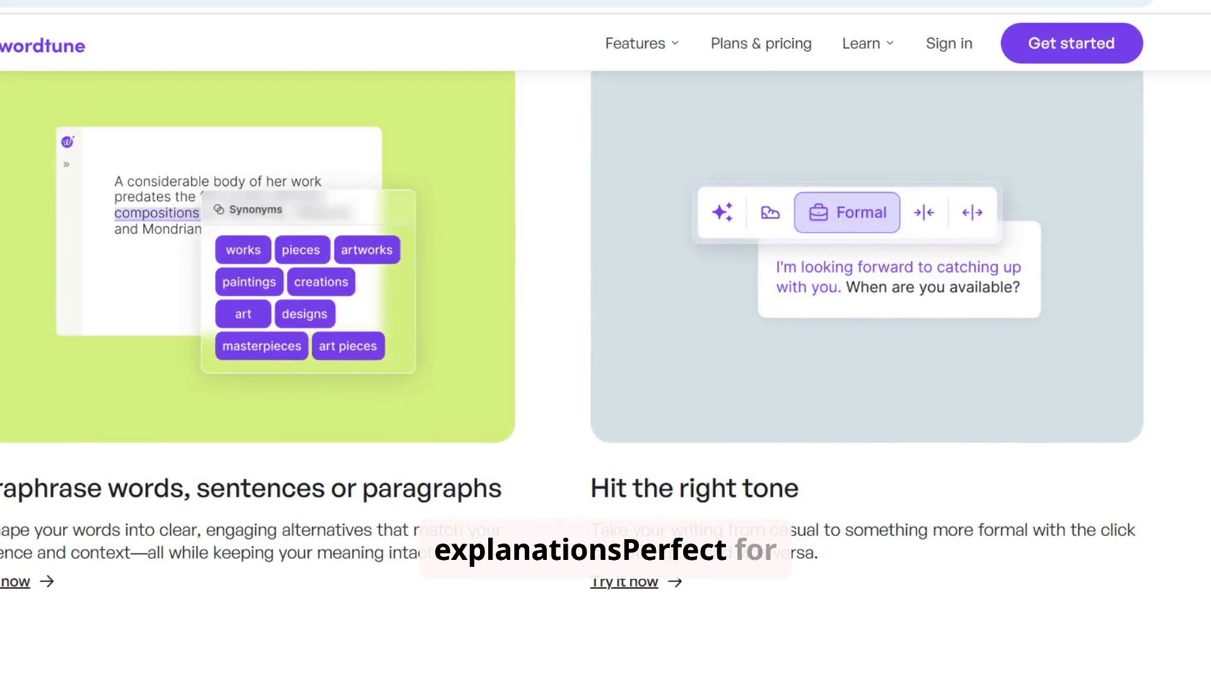
scroll("down", 3)
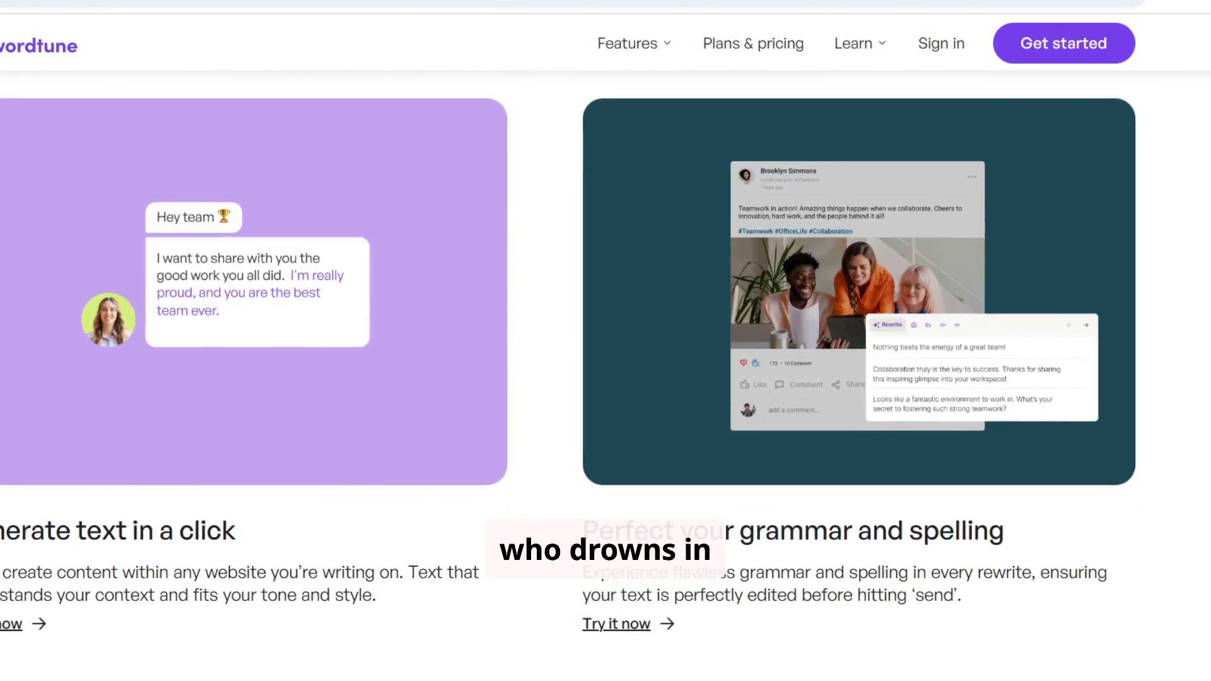
scroll("down", 3)
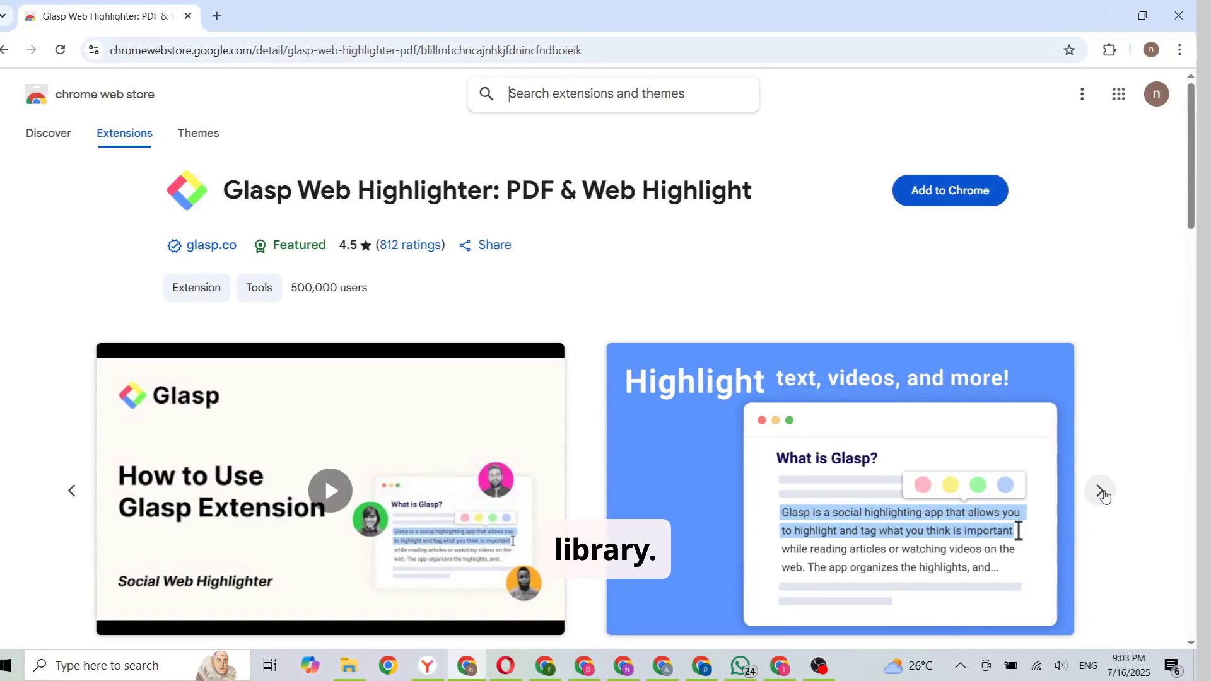
- Page through Glasp's promotional screenshots and expand the full overview description
left_click(1098, 491)
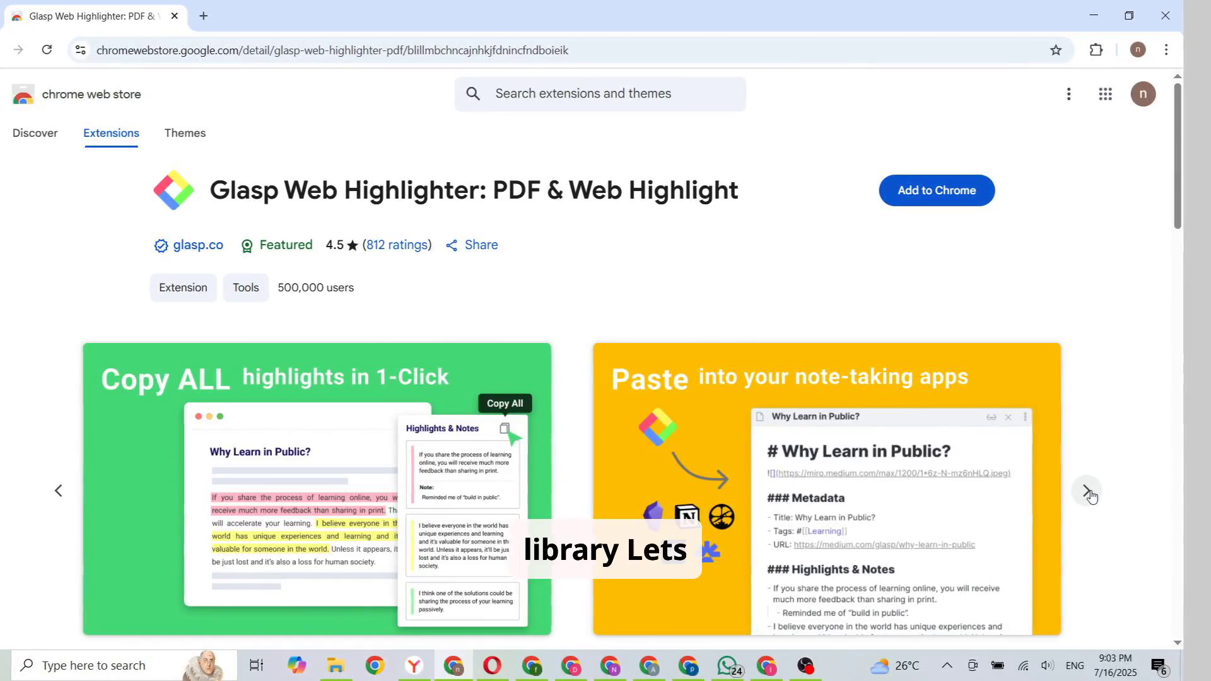
left_click(1085, 491)
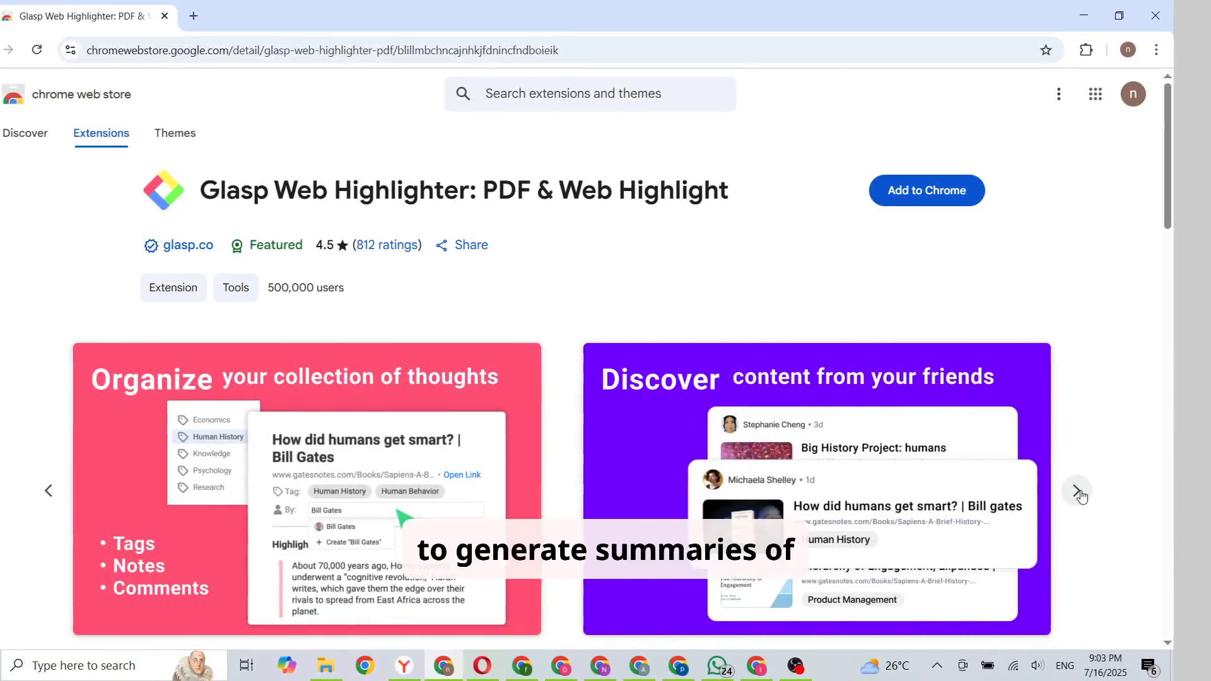
left_click(1076, 490)
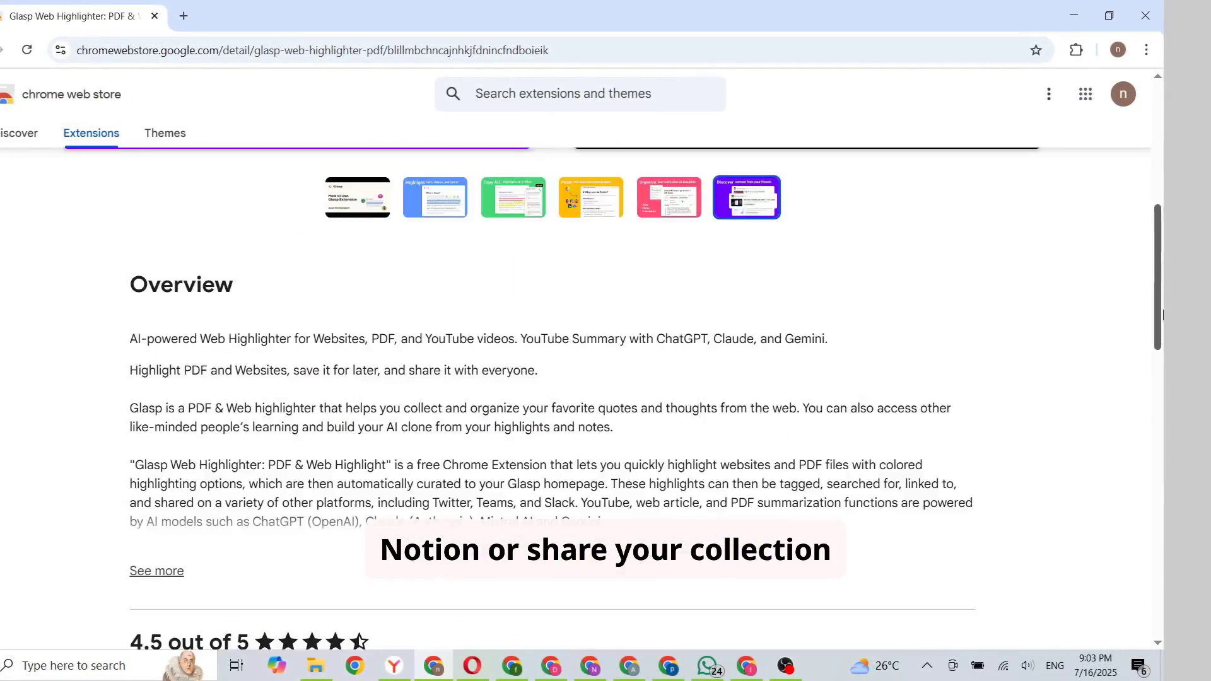
scroll("down", 3)
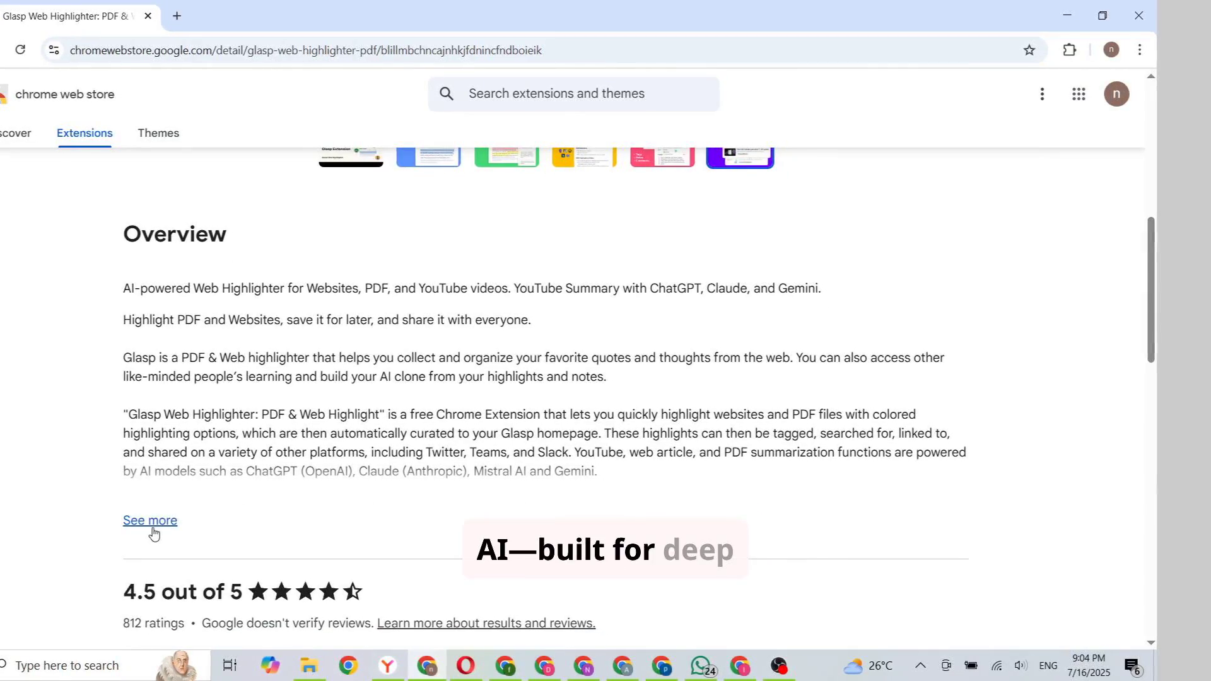
left_click(150, 520)
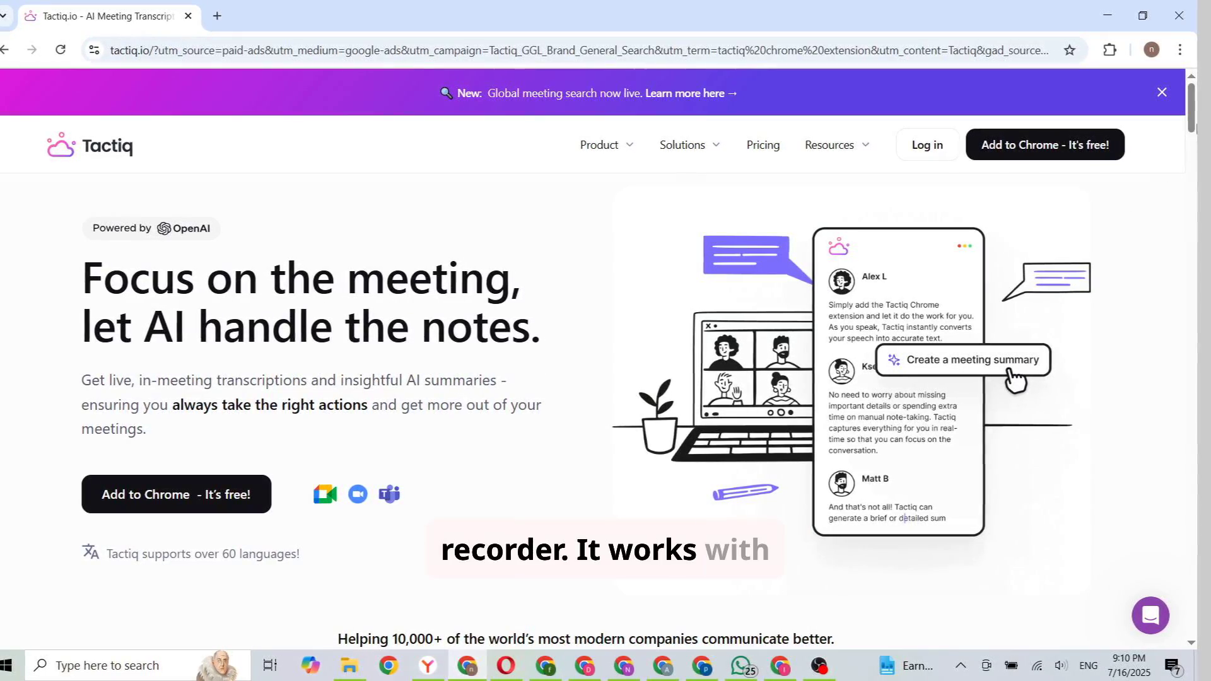
- Scroll through Tactiq's live transcription, speaker tracking and custom AI actions sections
scroll("down", 3)
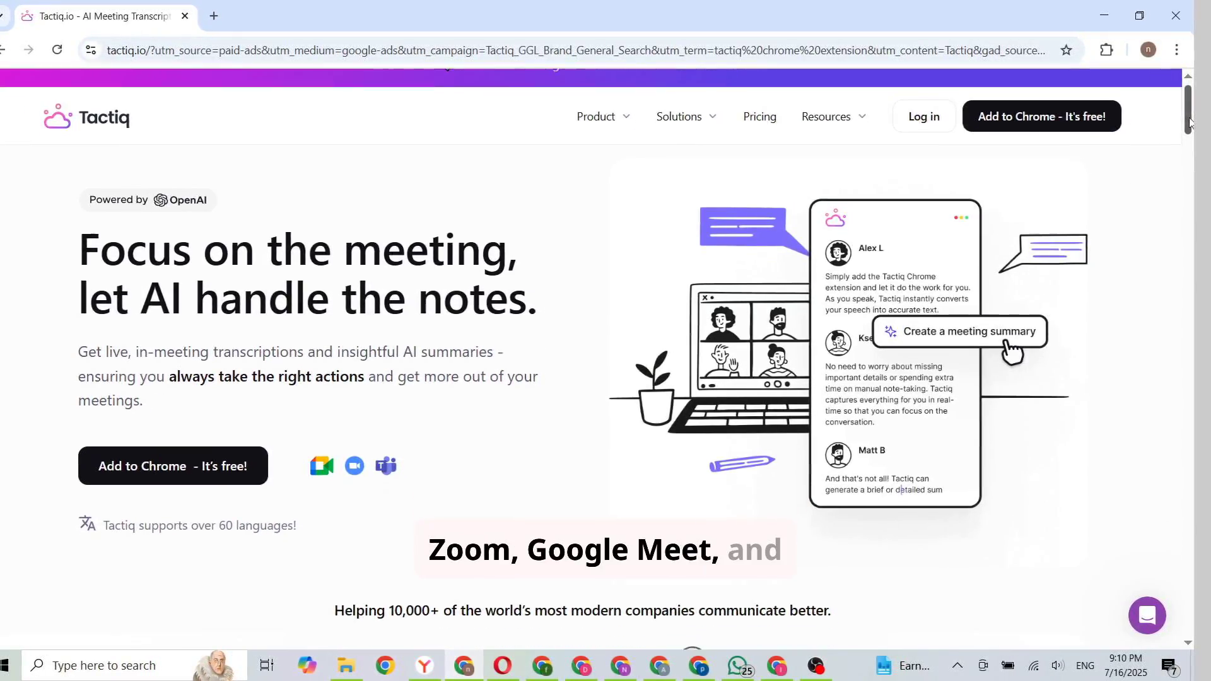
scroll("down", 3)
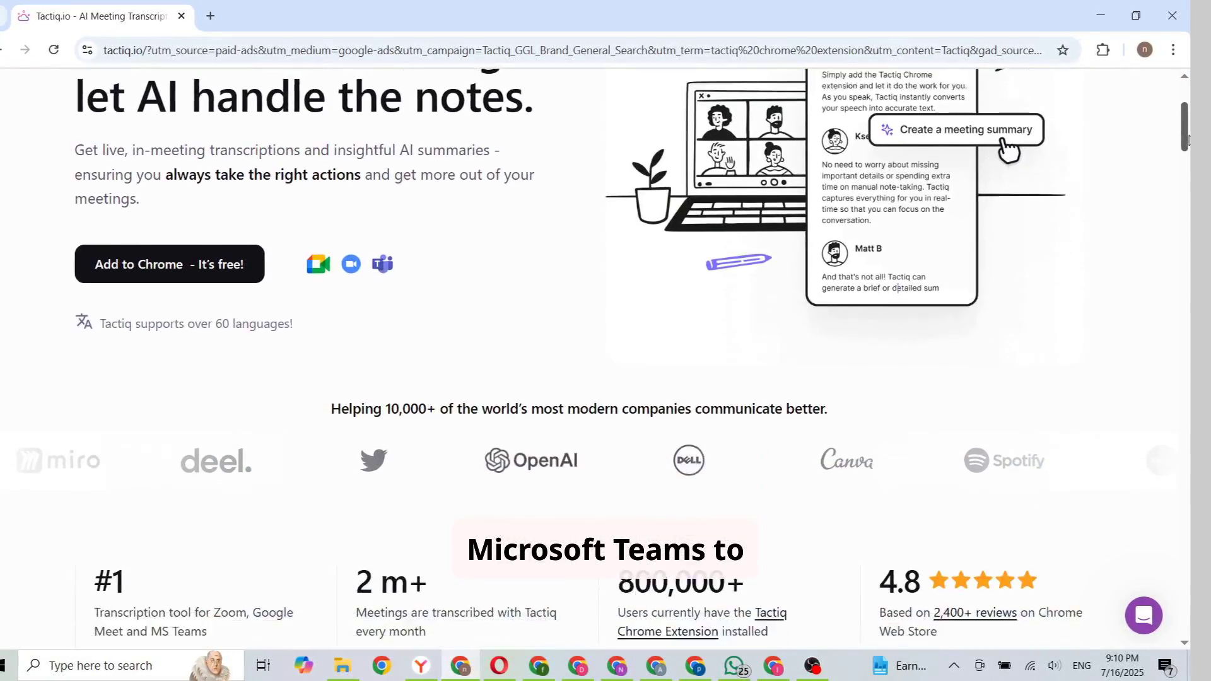
scroll("down", 3)
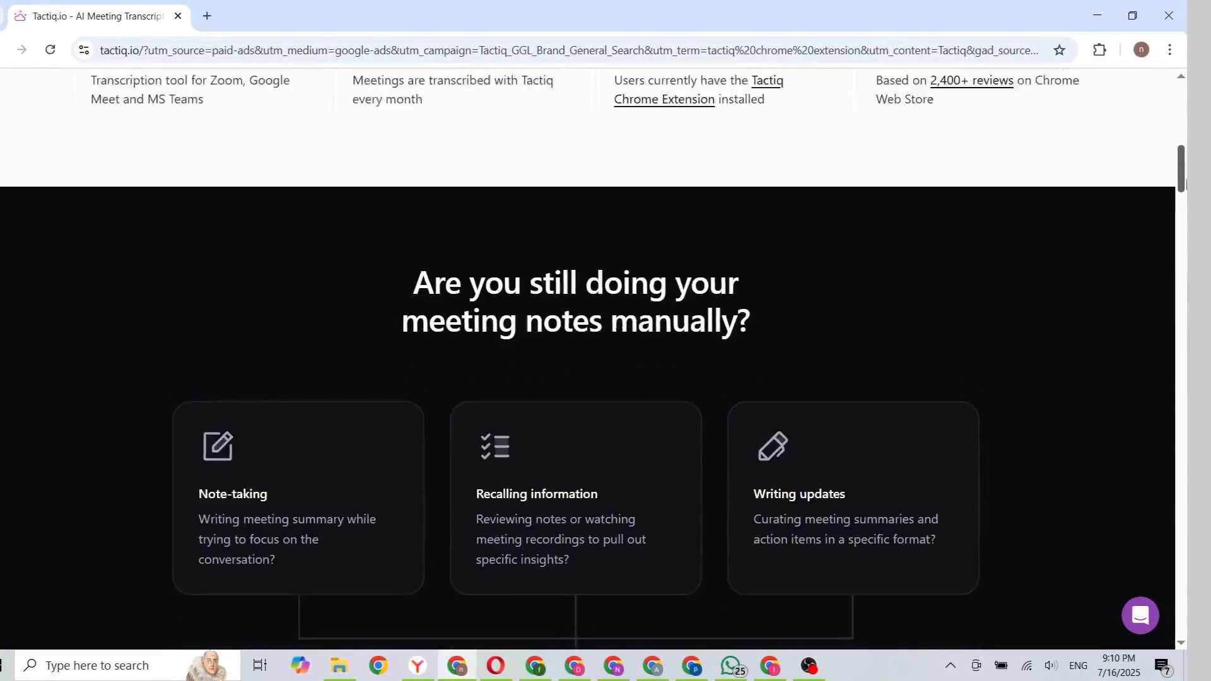
scroll("down", 3)
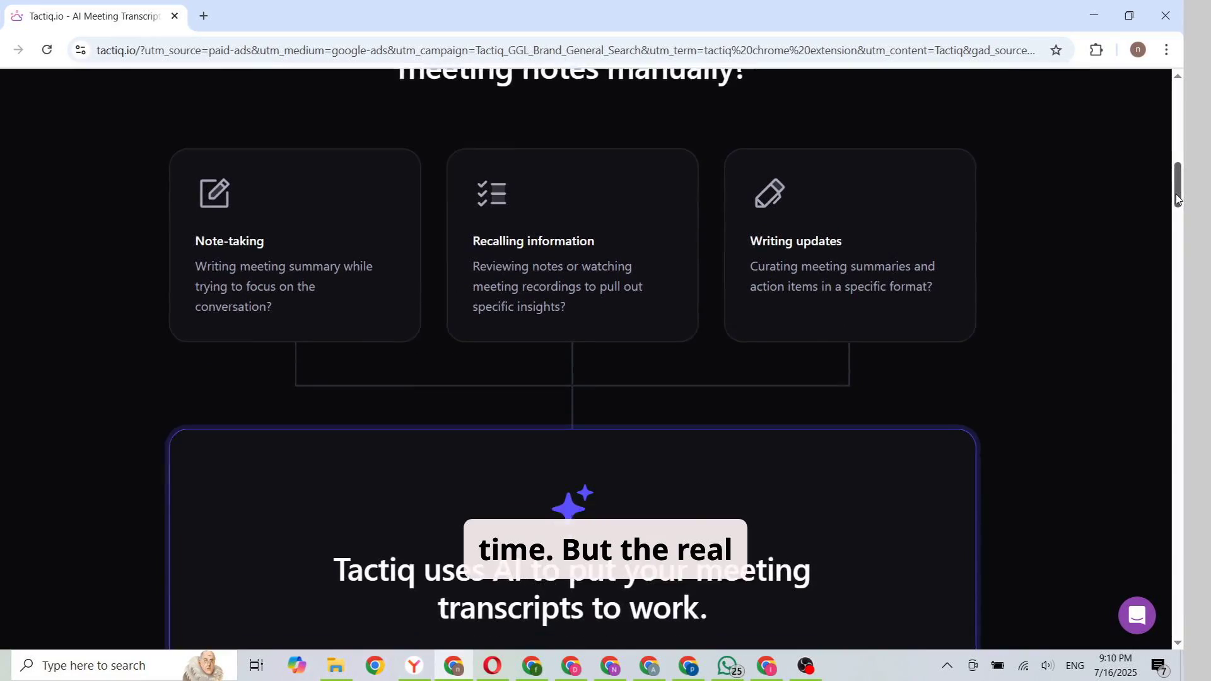
scroll("down", 3)
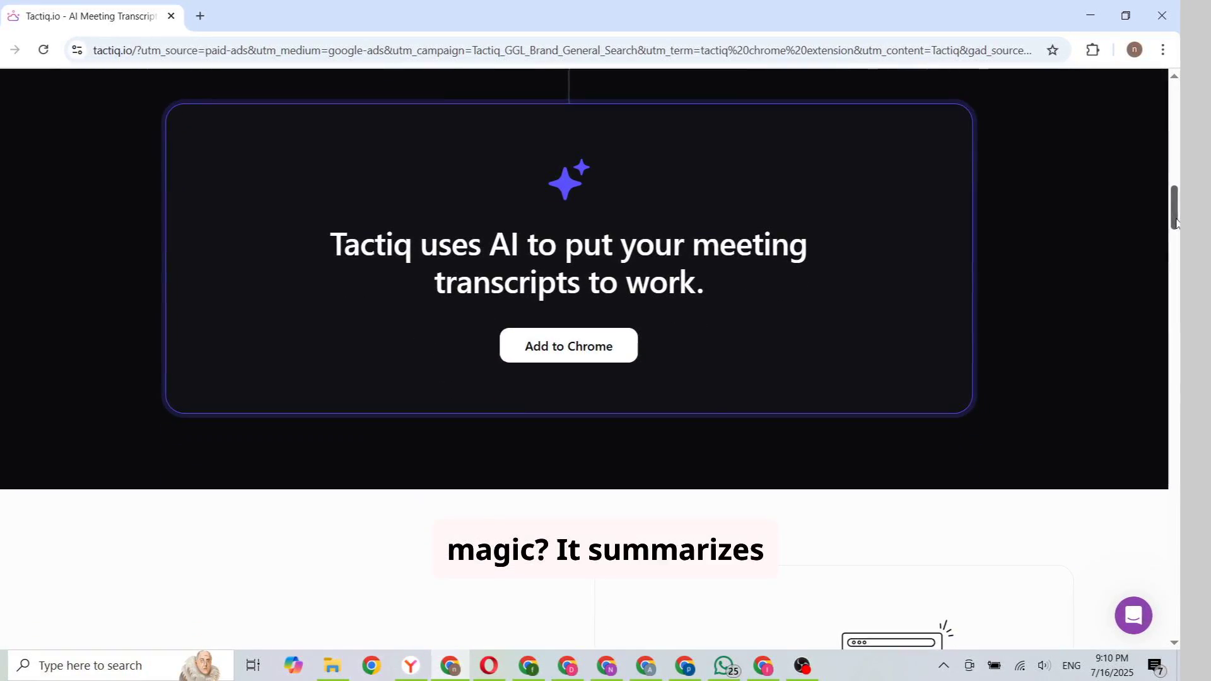
scroll("down", 3)
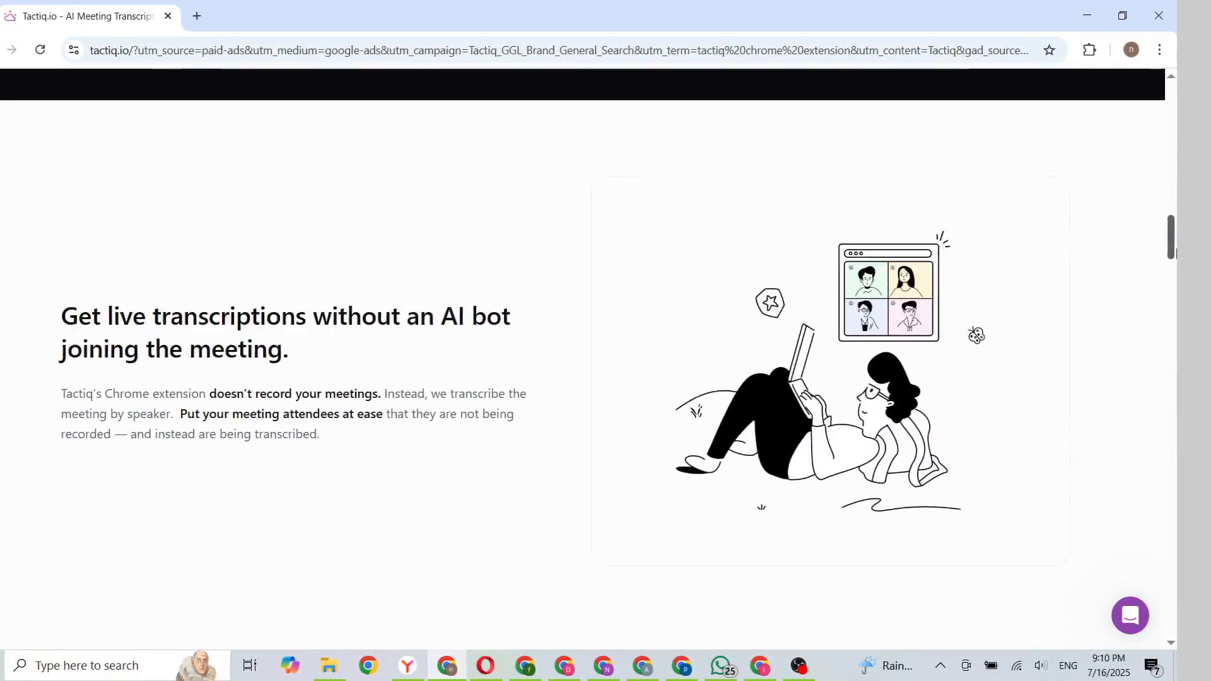
scroll("down", 3)
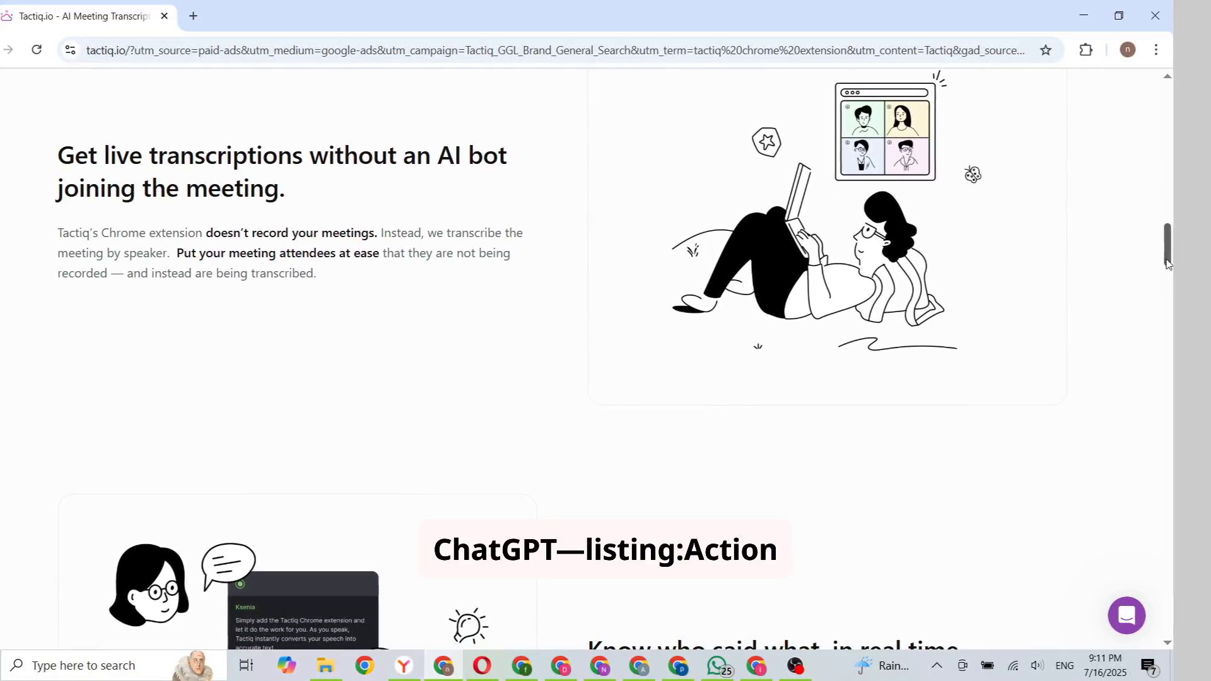
scroll("down", 3)
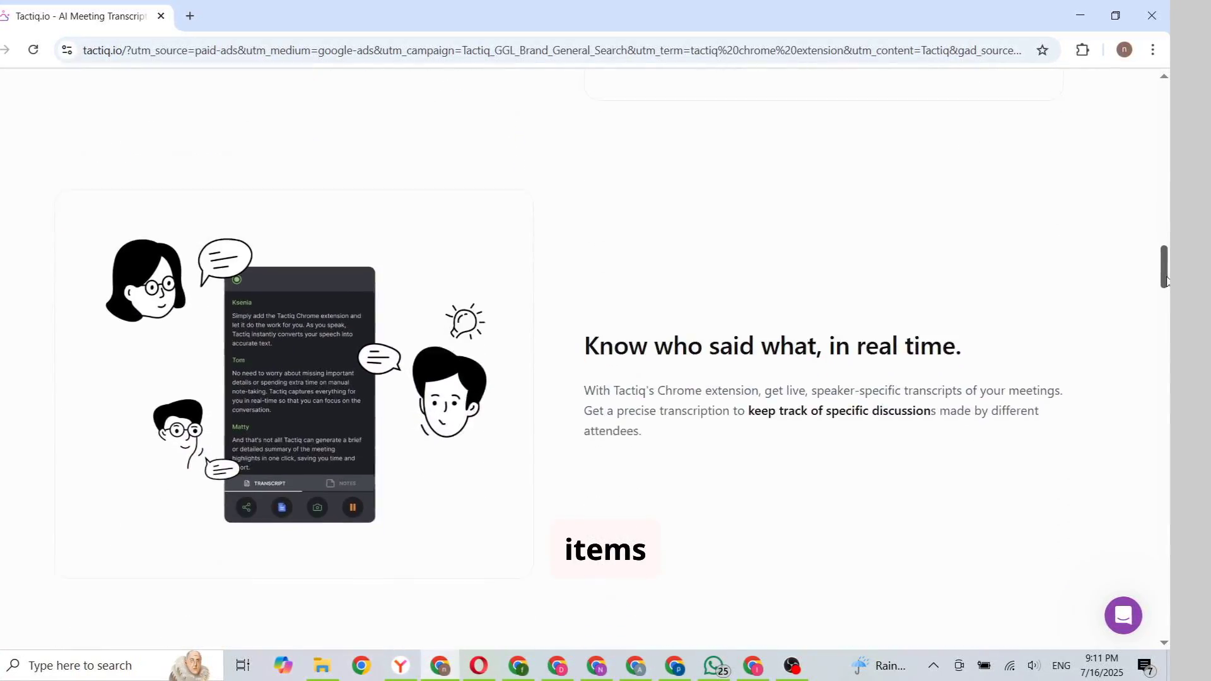
scroll("down", 3)
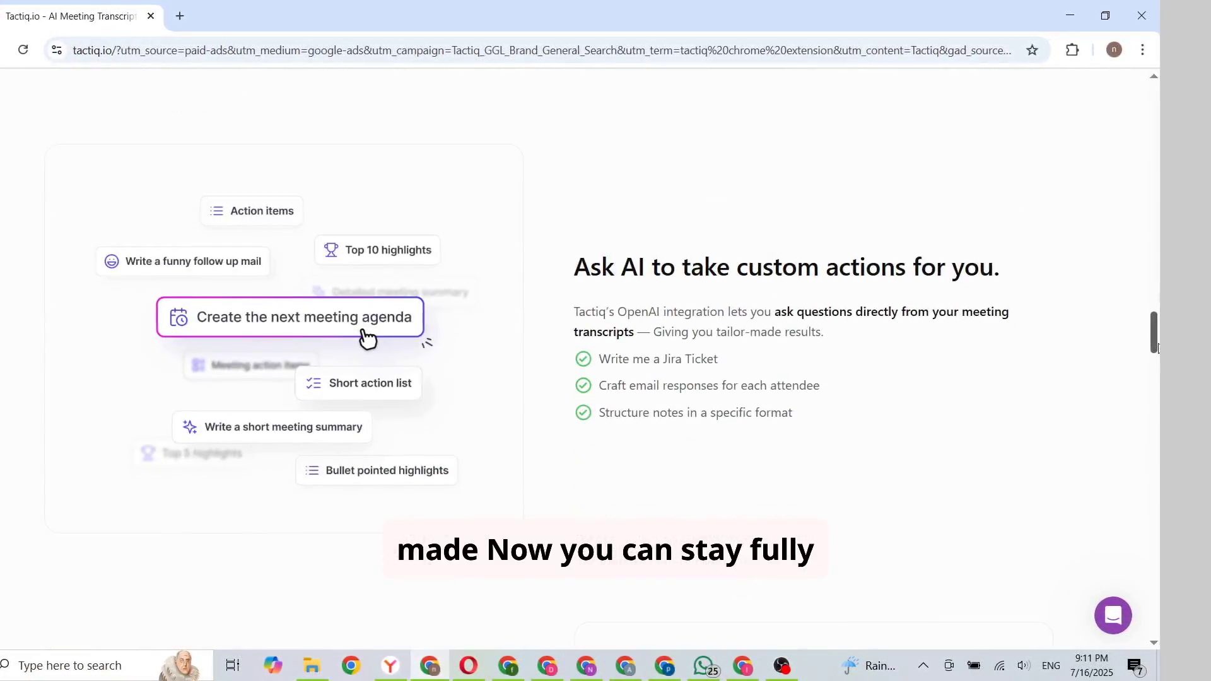
scroll("down", 3)
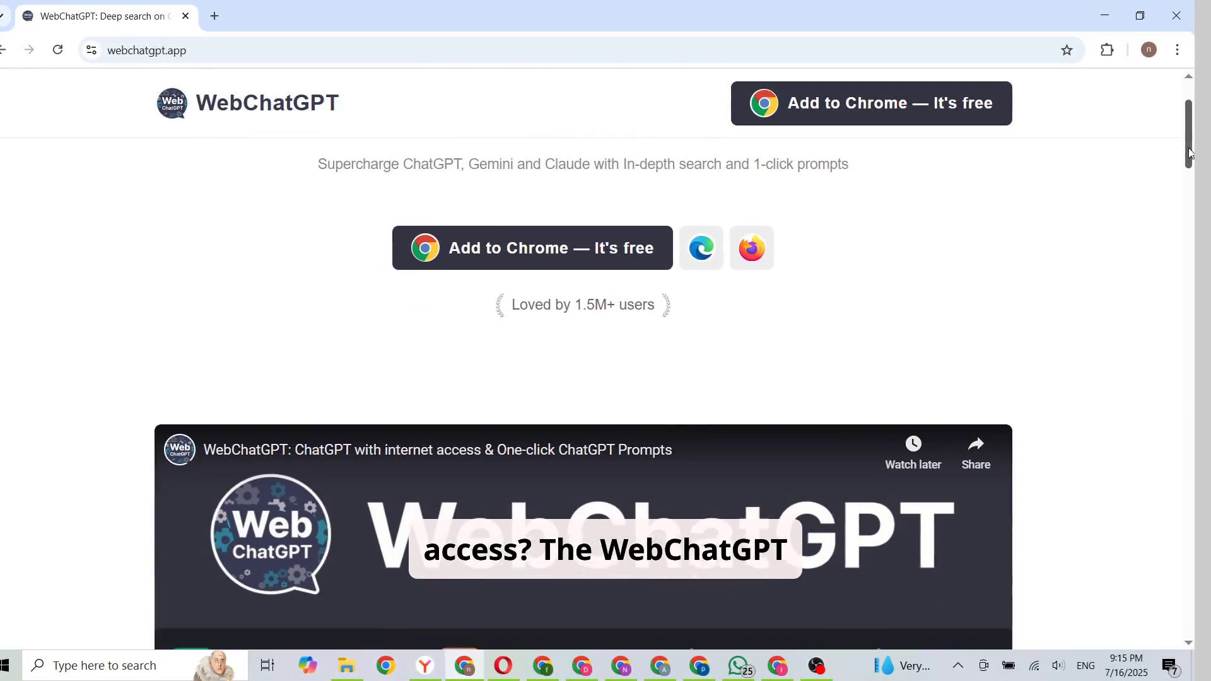
scroll("down", 3)
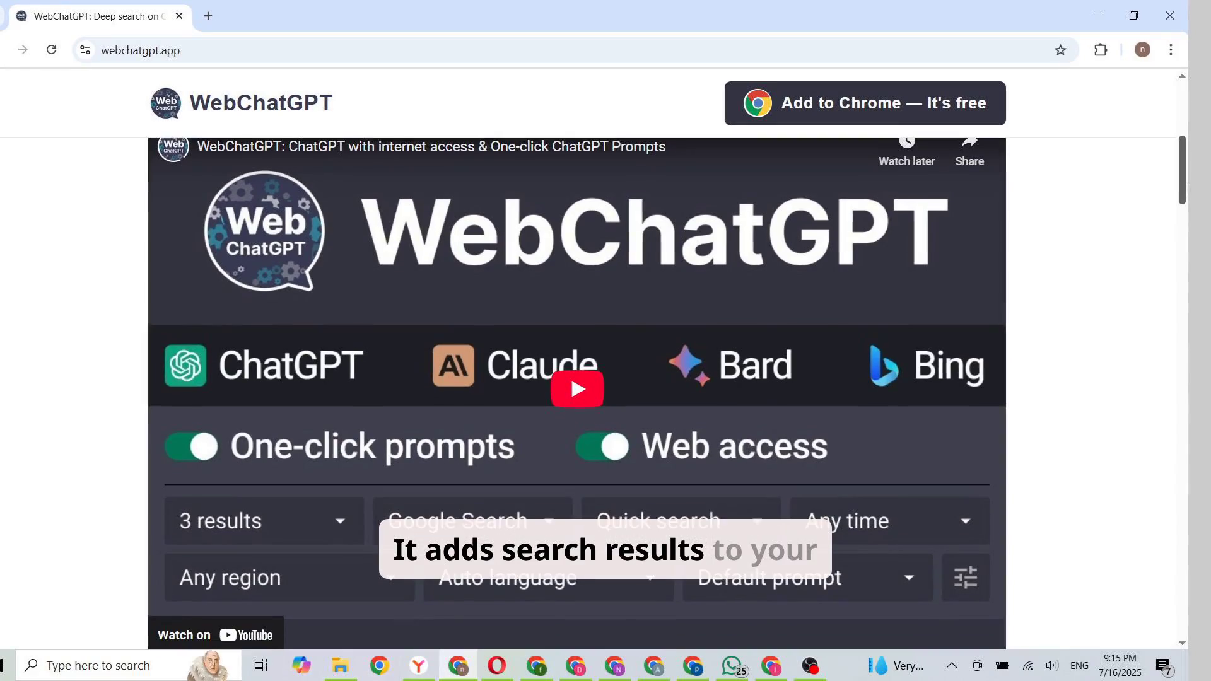
scroll("down", 3)
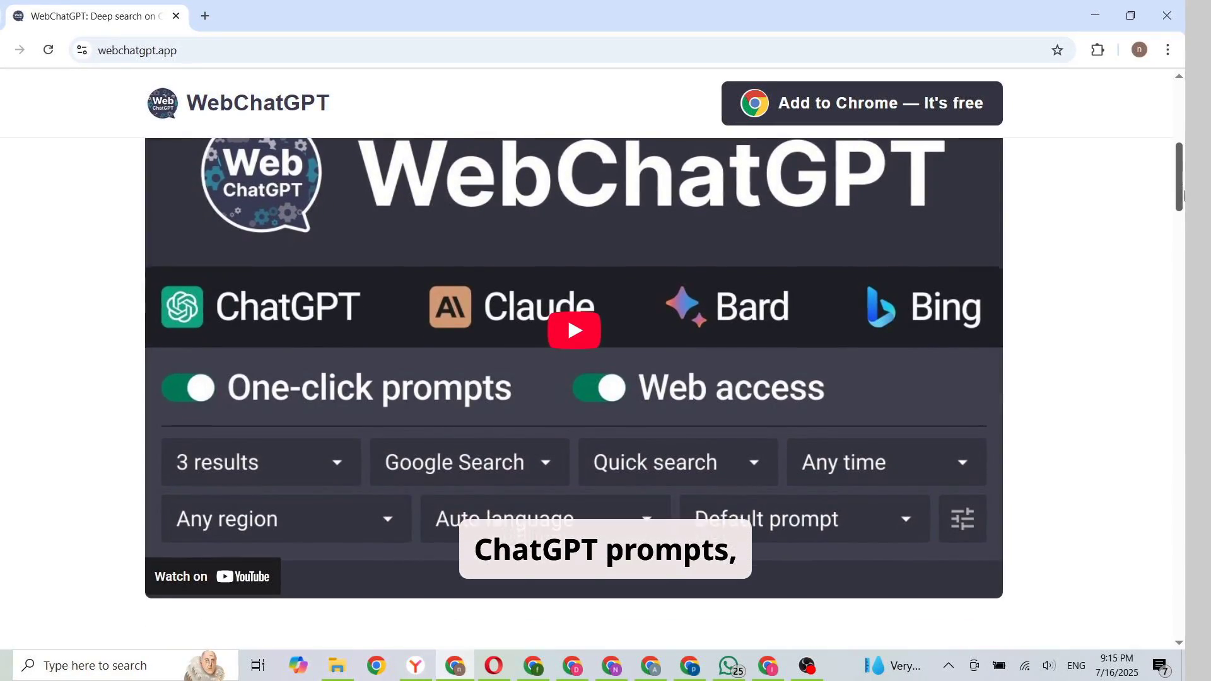
scroll("down", 3)
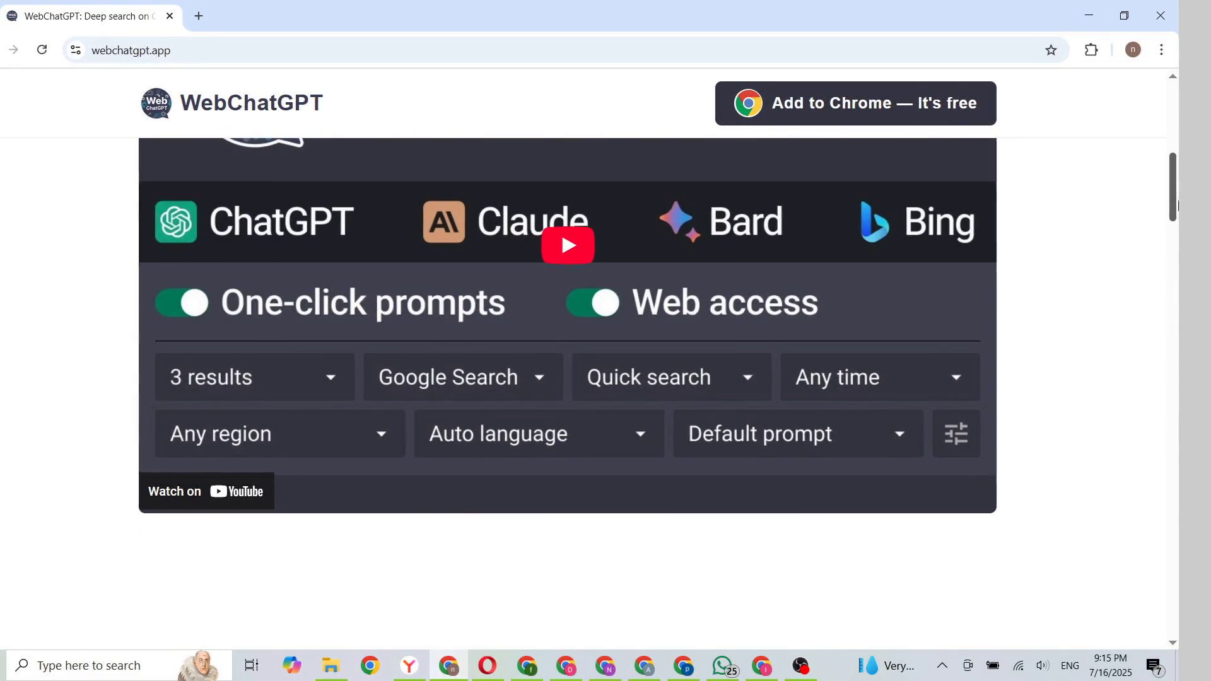
scroll("down", 3)
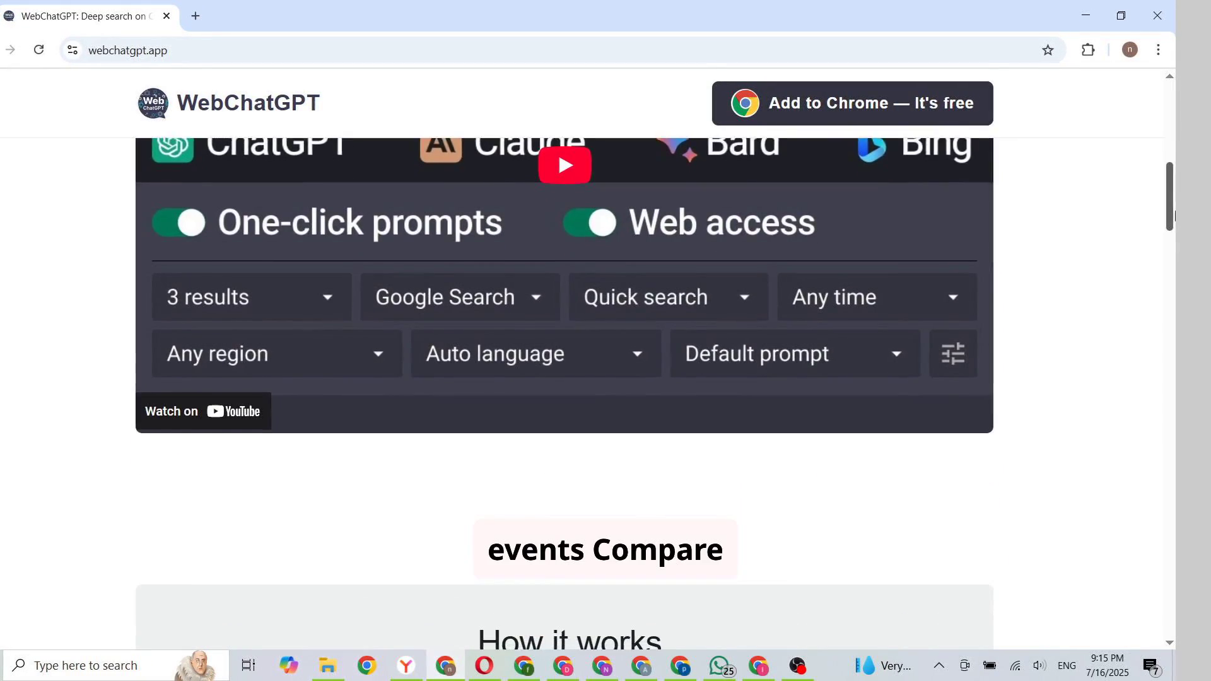
scroll("down", 3)
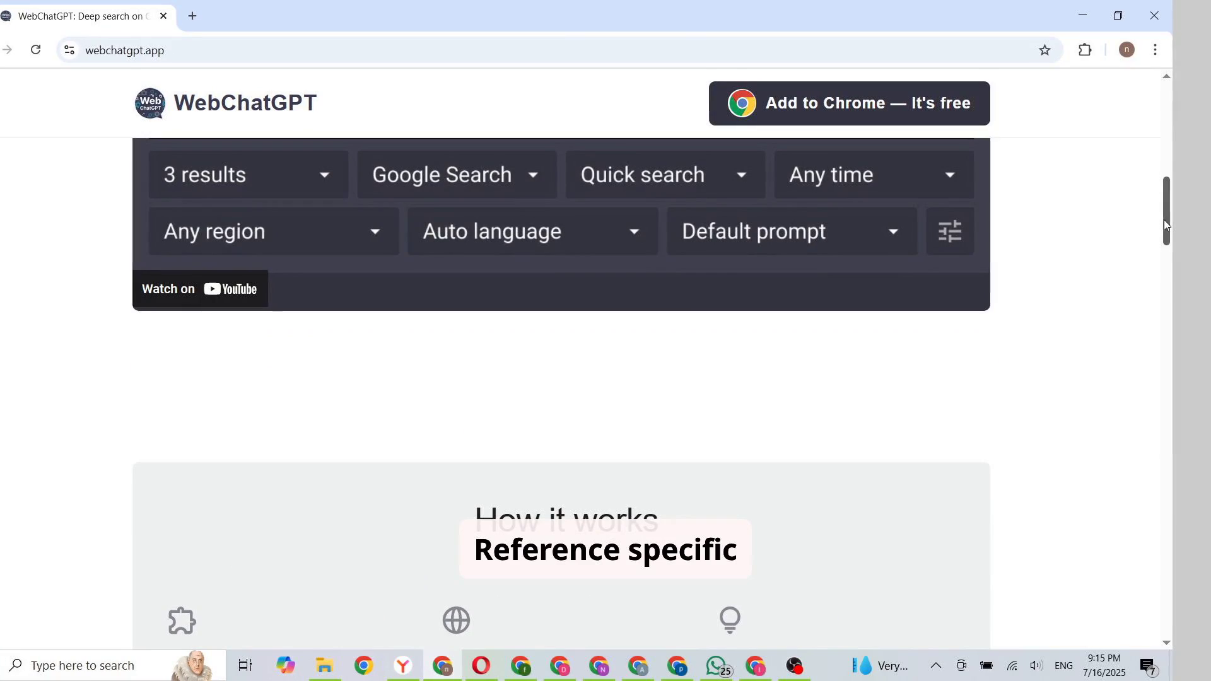
scroll("down", 3)
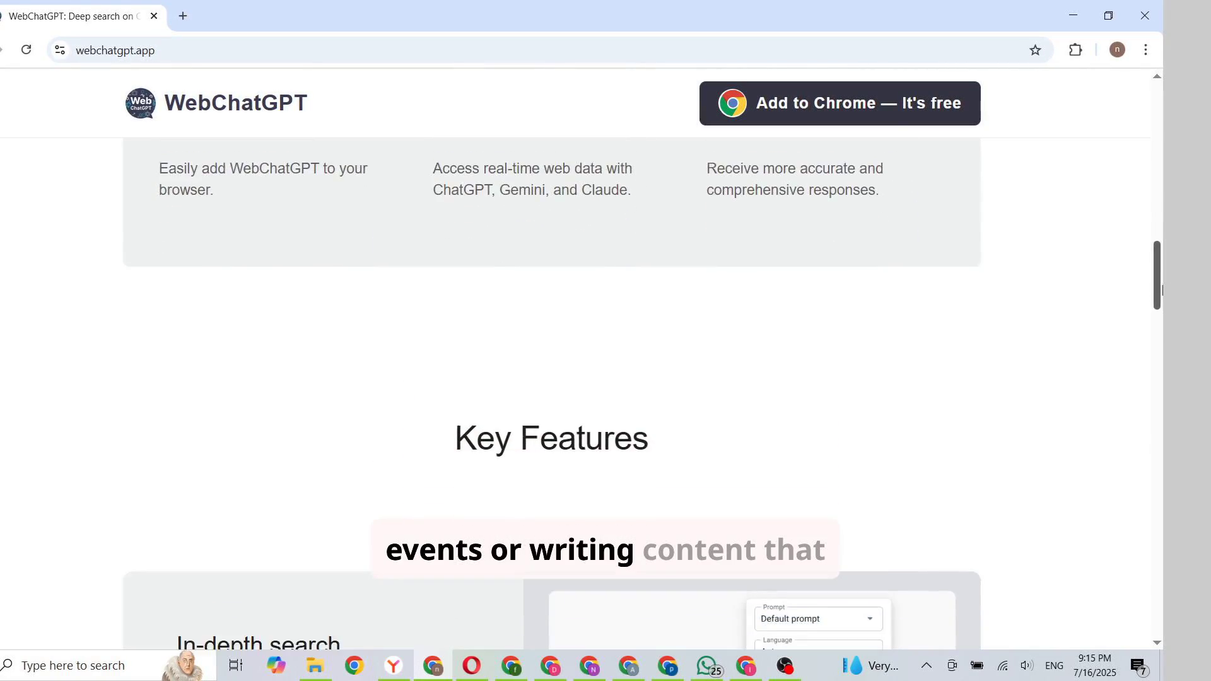
scroll("down", 3)
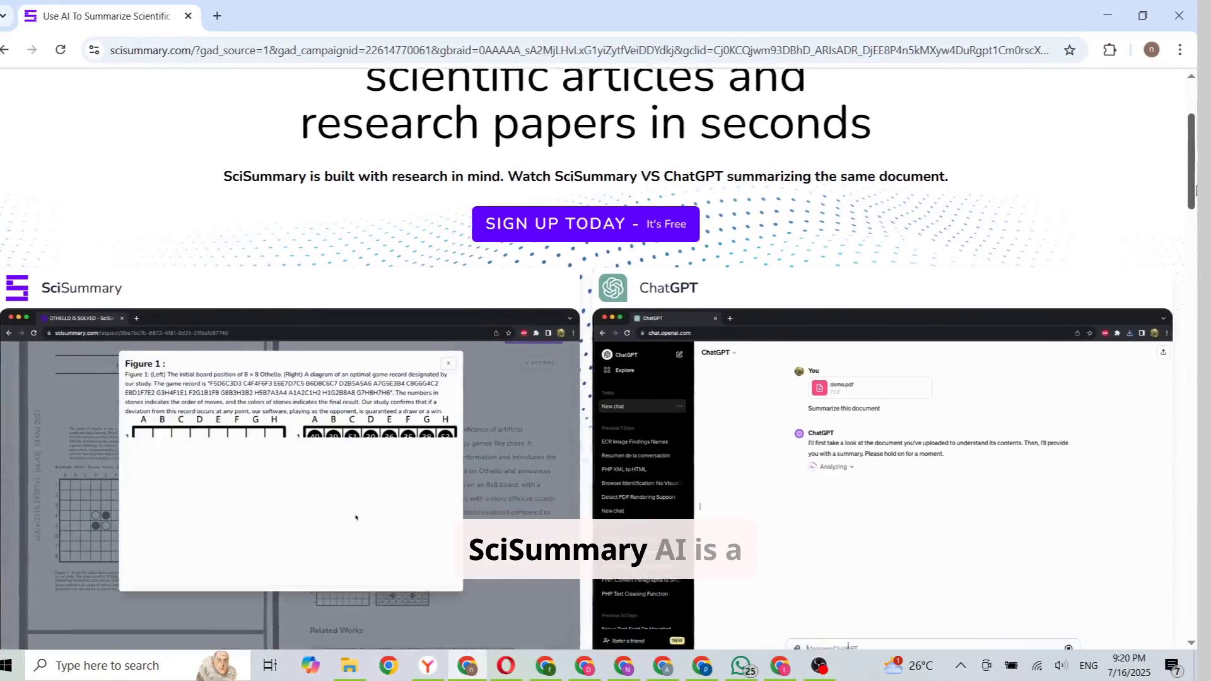
scroll("down", 3)
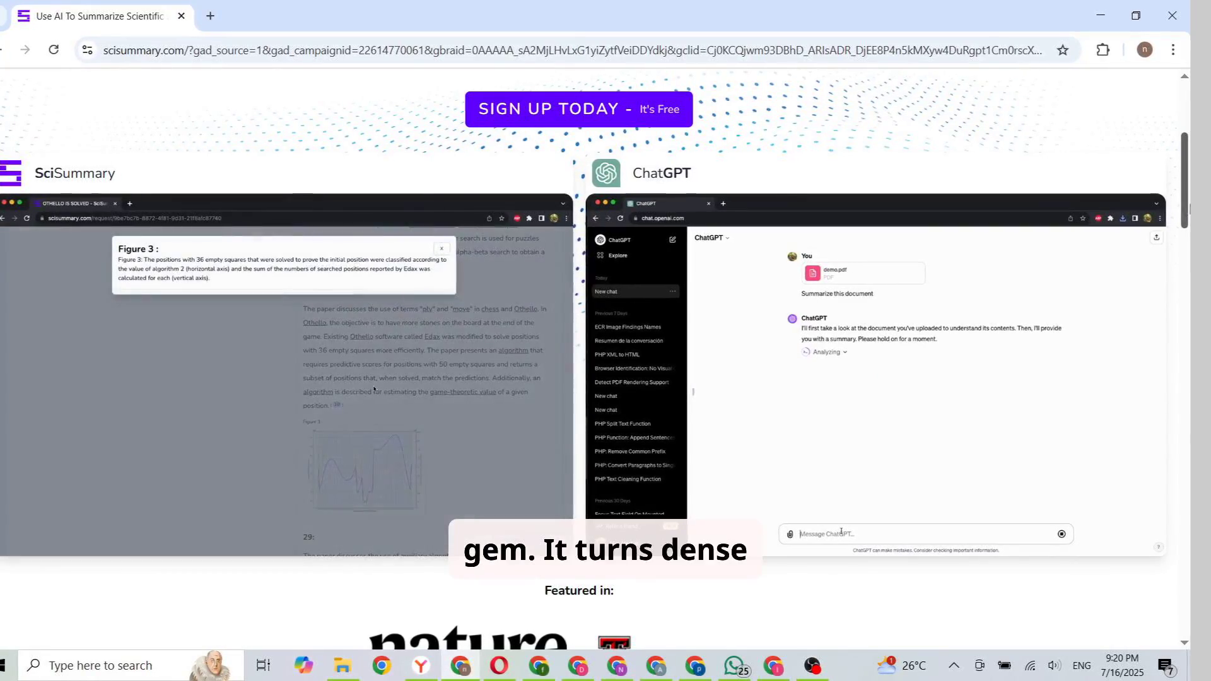
scroll("down", 3)
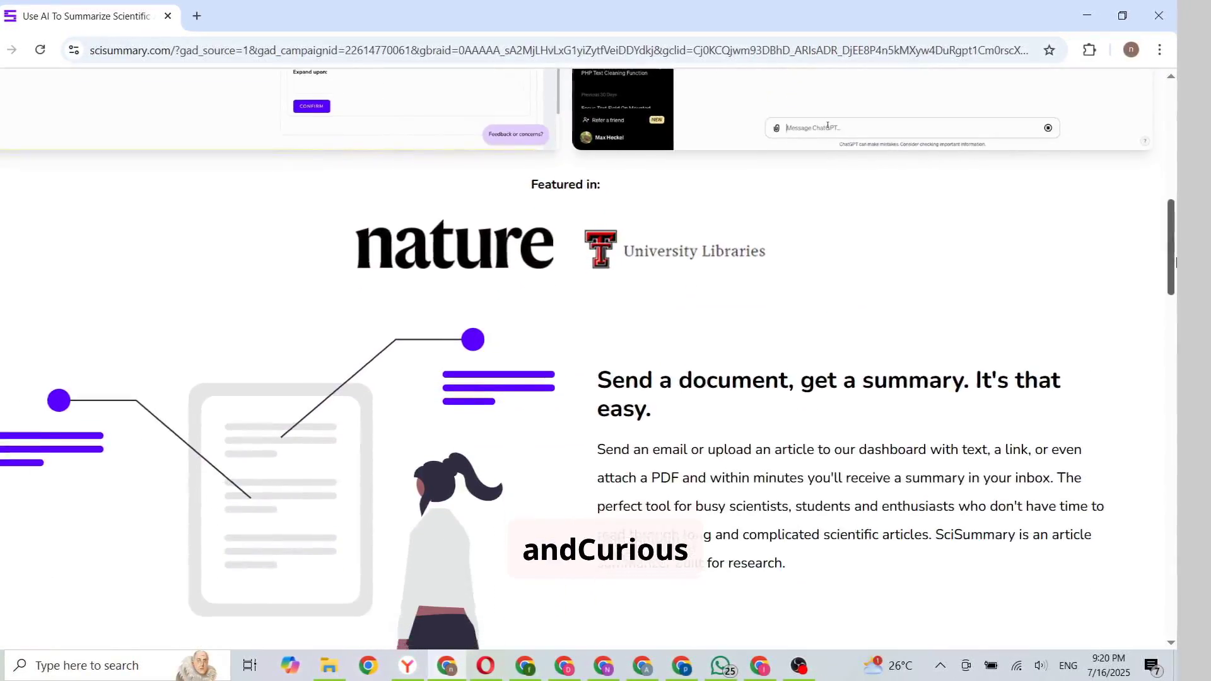
scroll("down", 3)
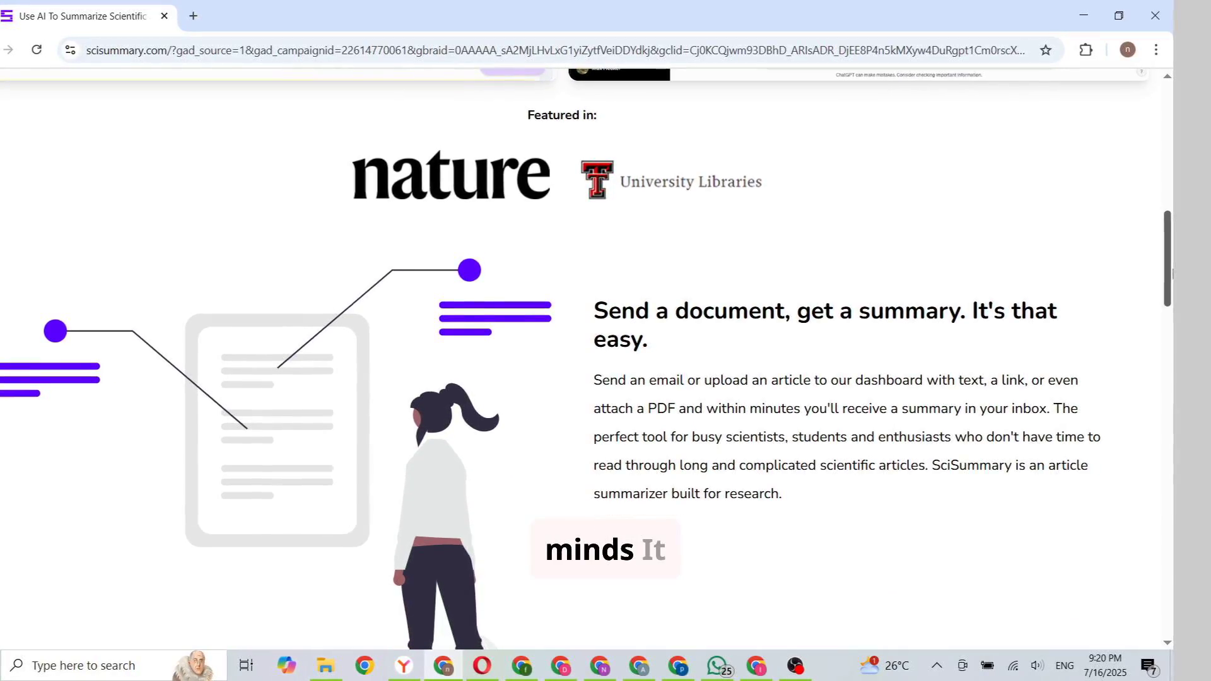
scroll("down", 3)
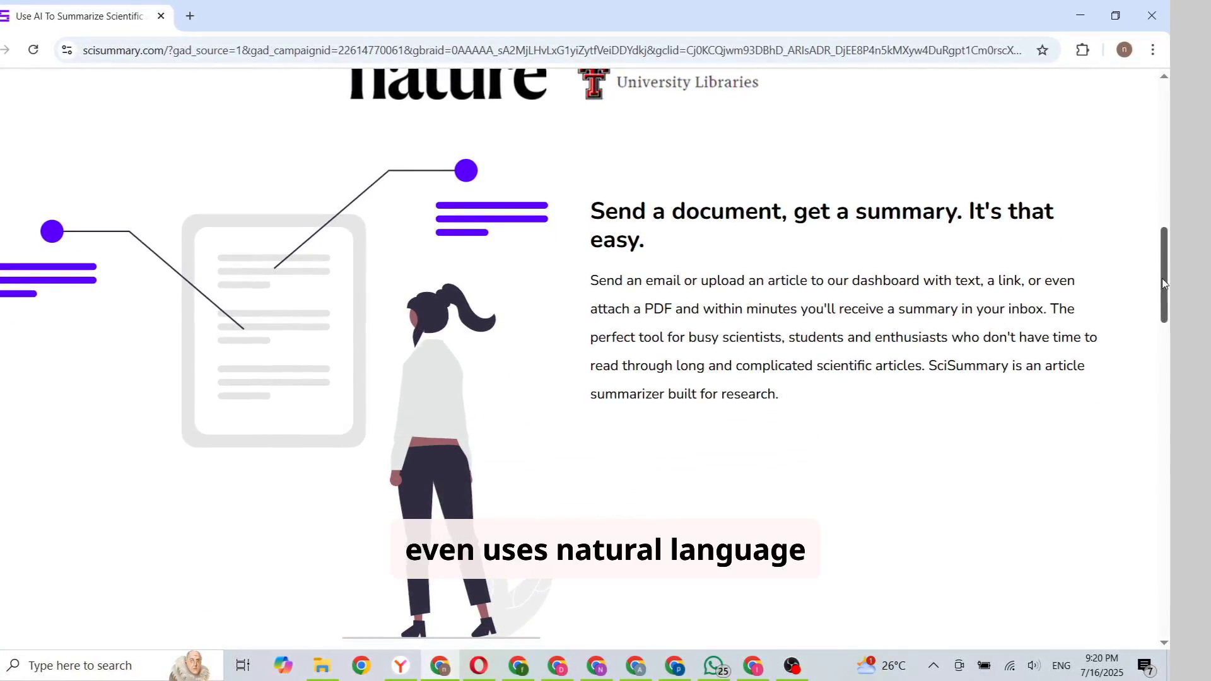
scroll("down", 3)
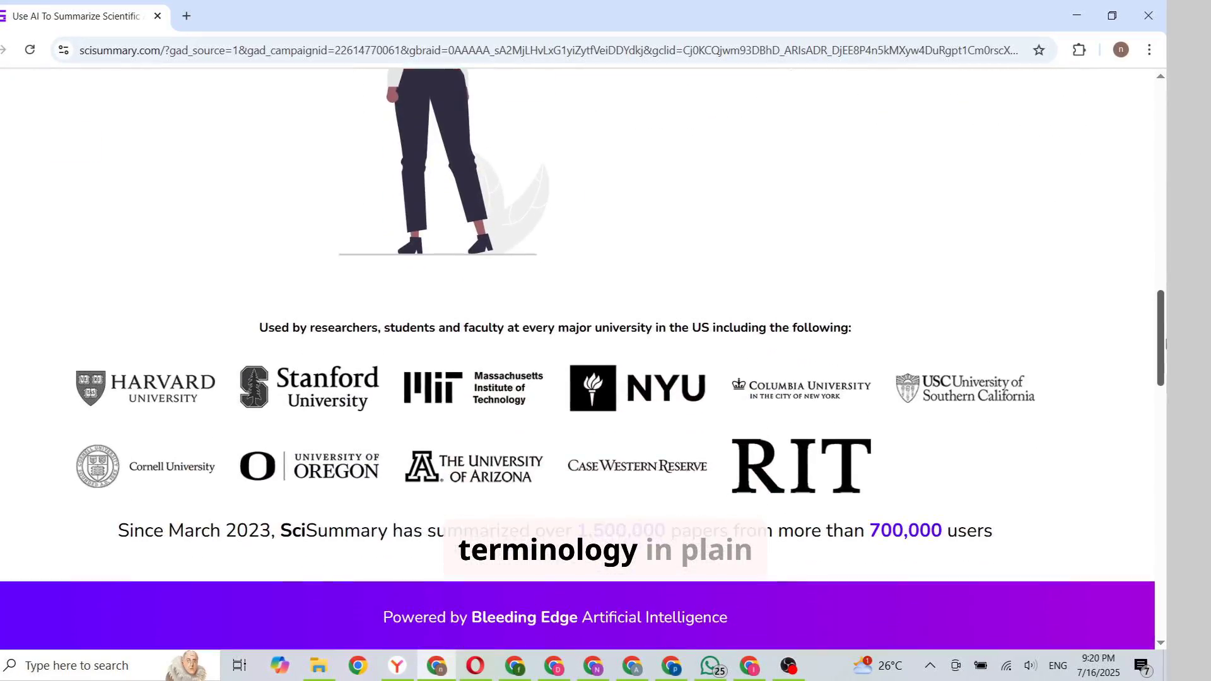
scroll("down", 3)
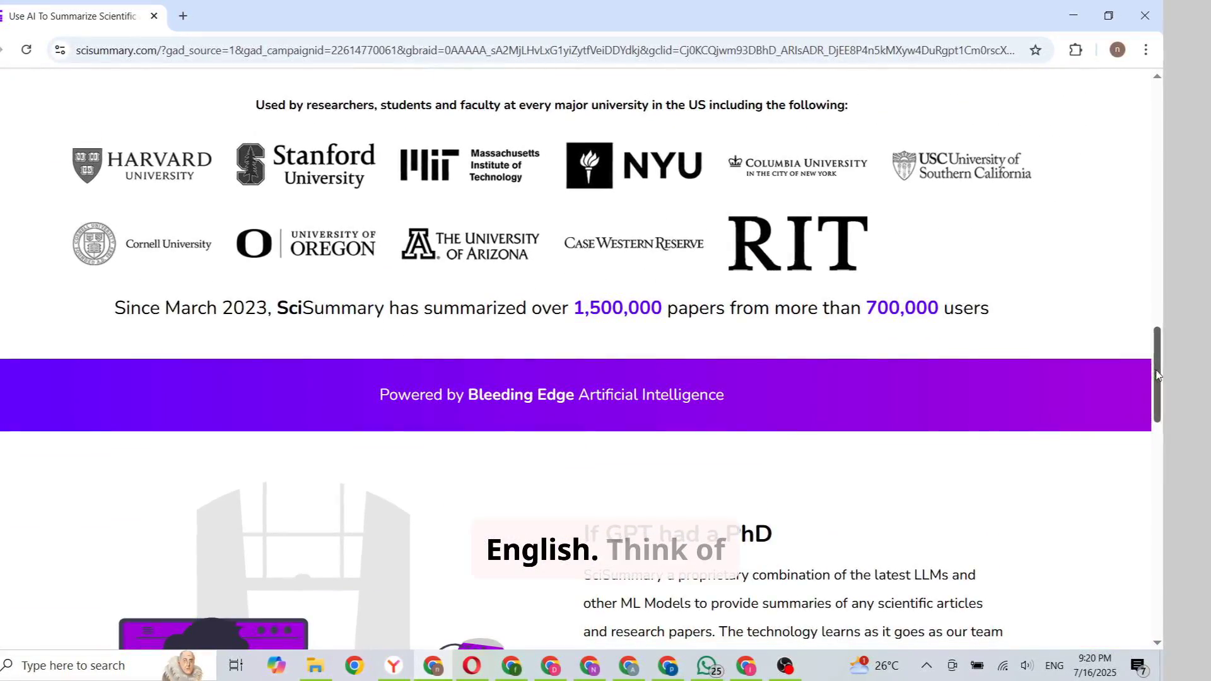
scroll("down", 3)
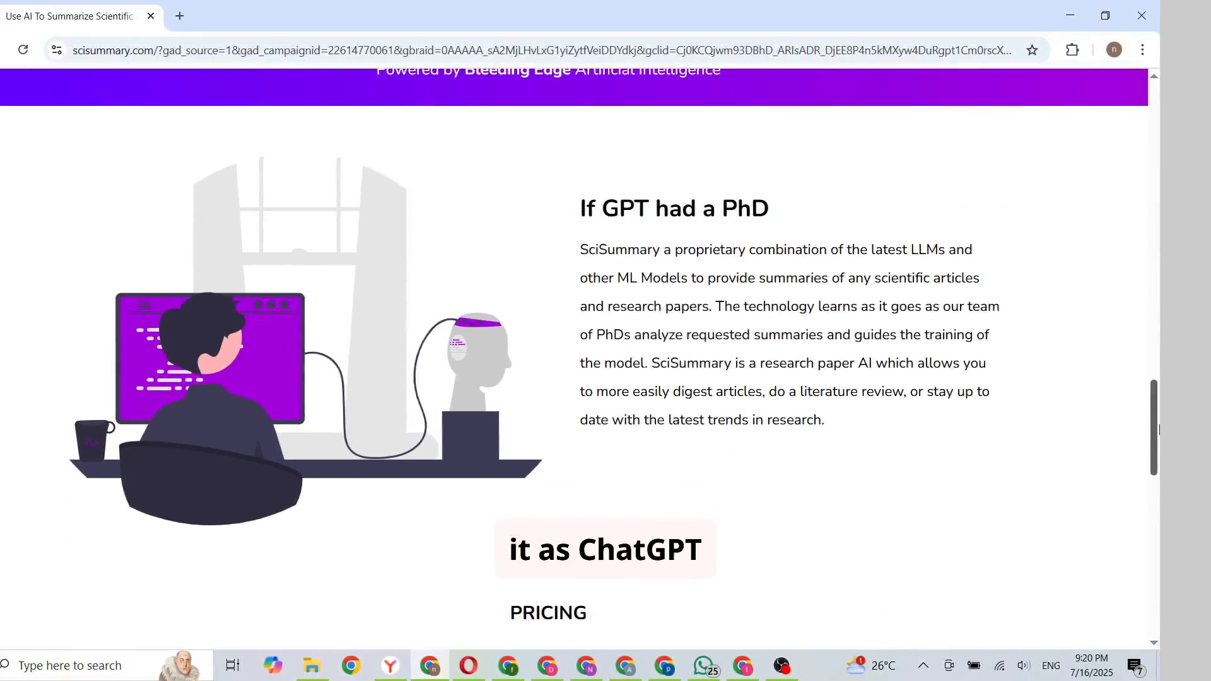
scroll("down", 3)
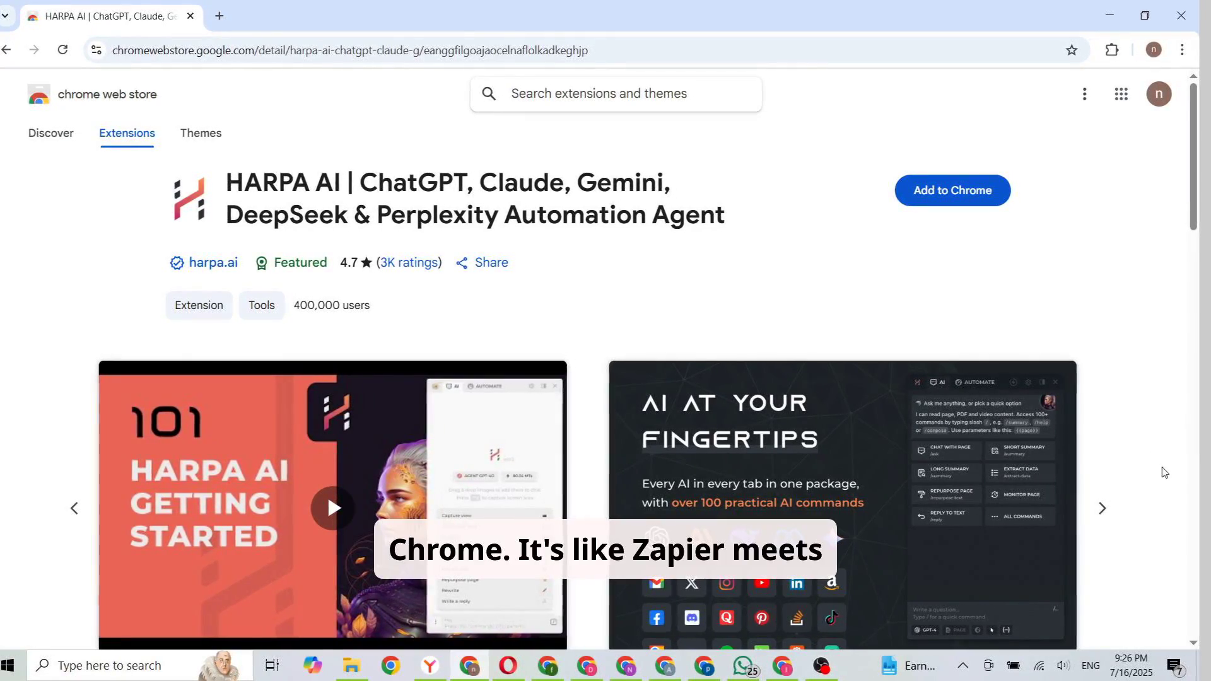
- Advance HARPA AI's screenshots past Zero your inbox to Automate your work
left_click(1099, 508)
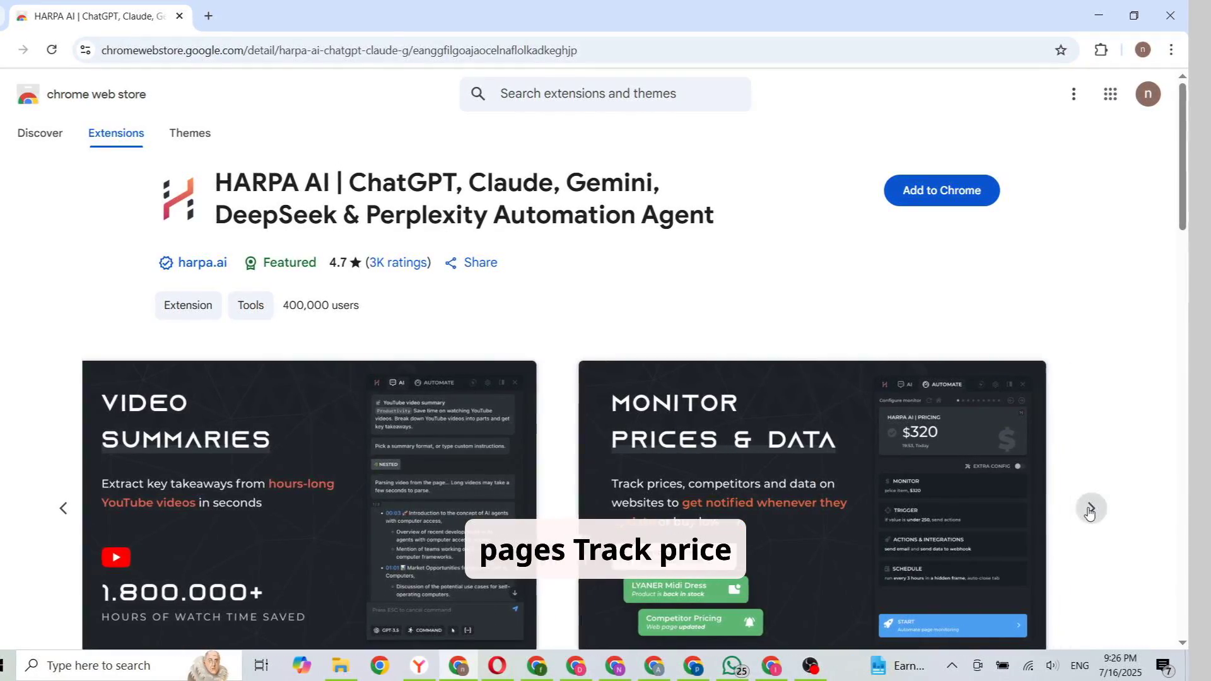
left_click(1090, 508)
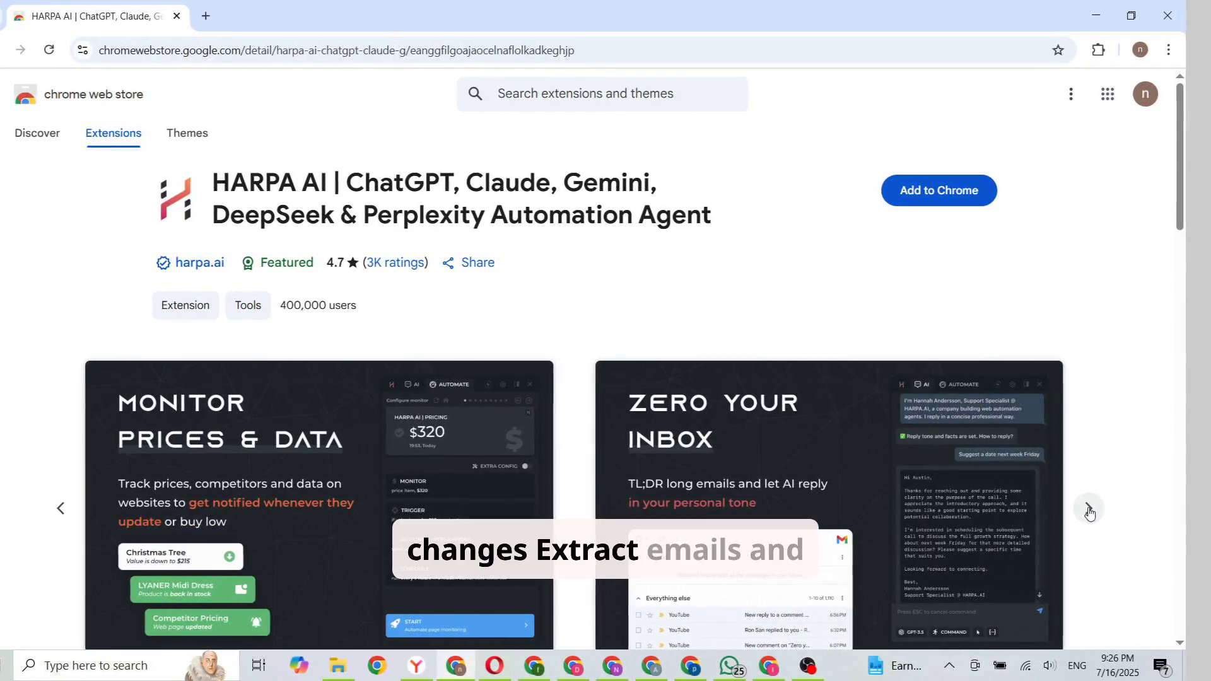
left_click(1087, 508)
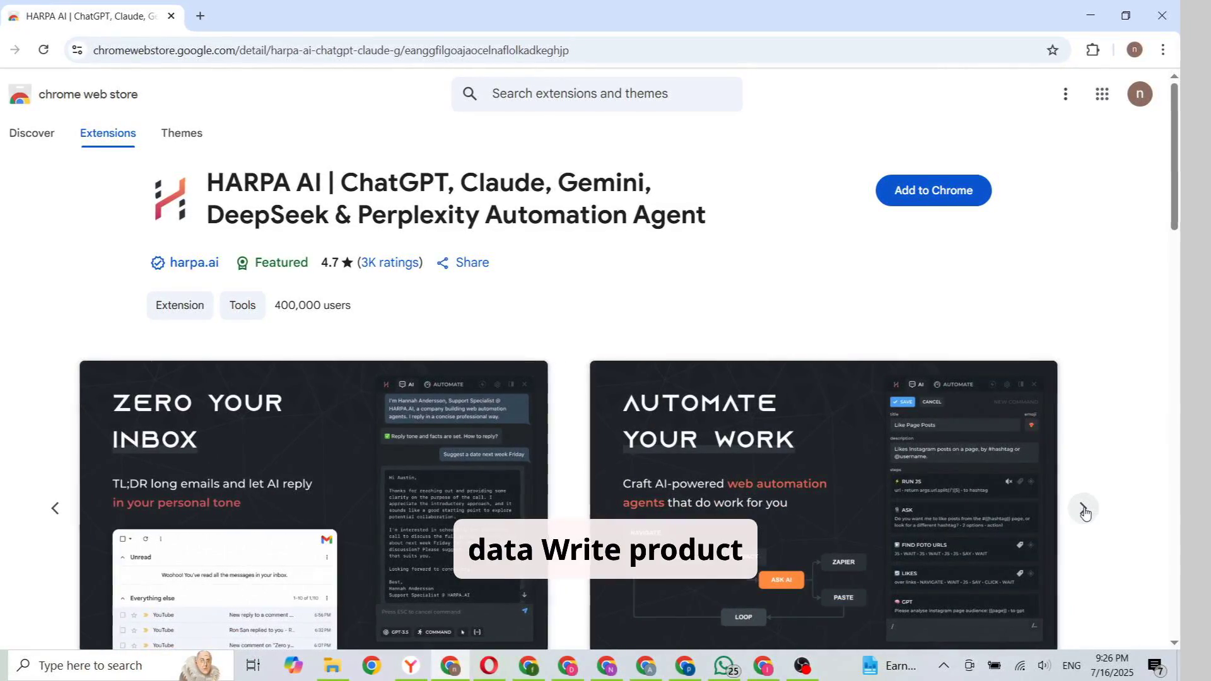
left_click(1083, 508)
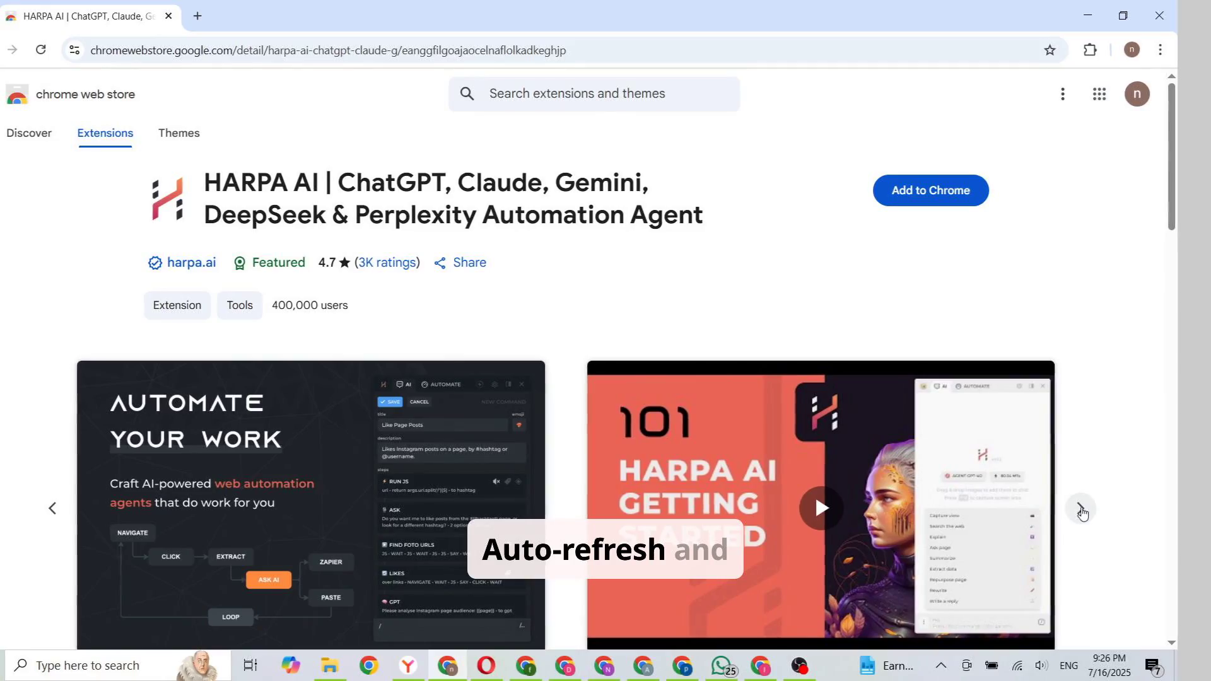
- Scroll down to HARPA AI's Overview and read how it differs from chatbots
scroll("down", 3)
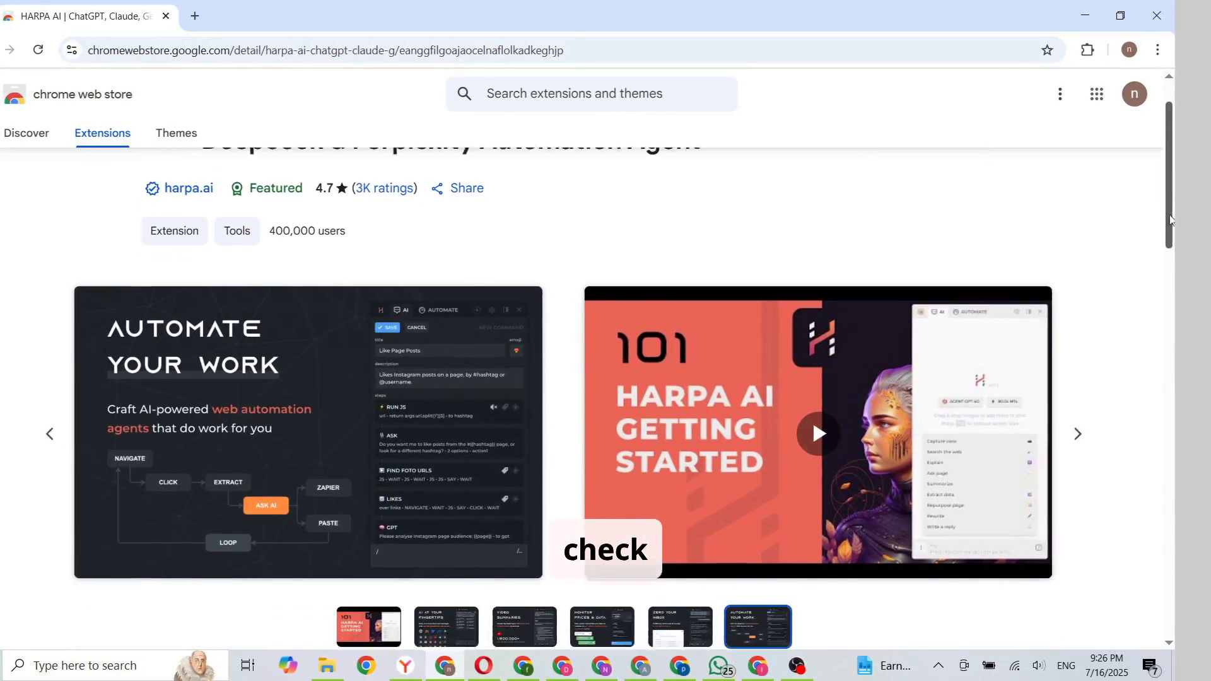
scroll("down", 3)
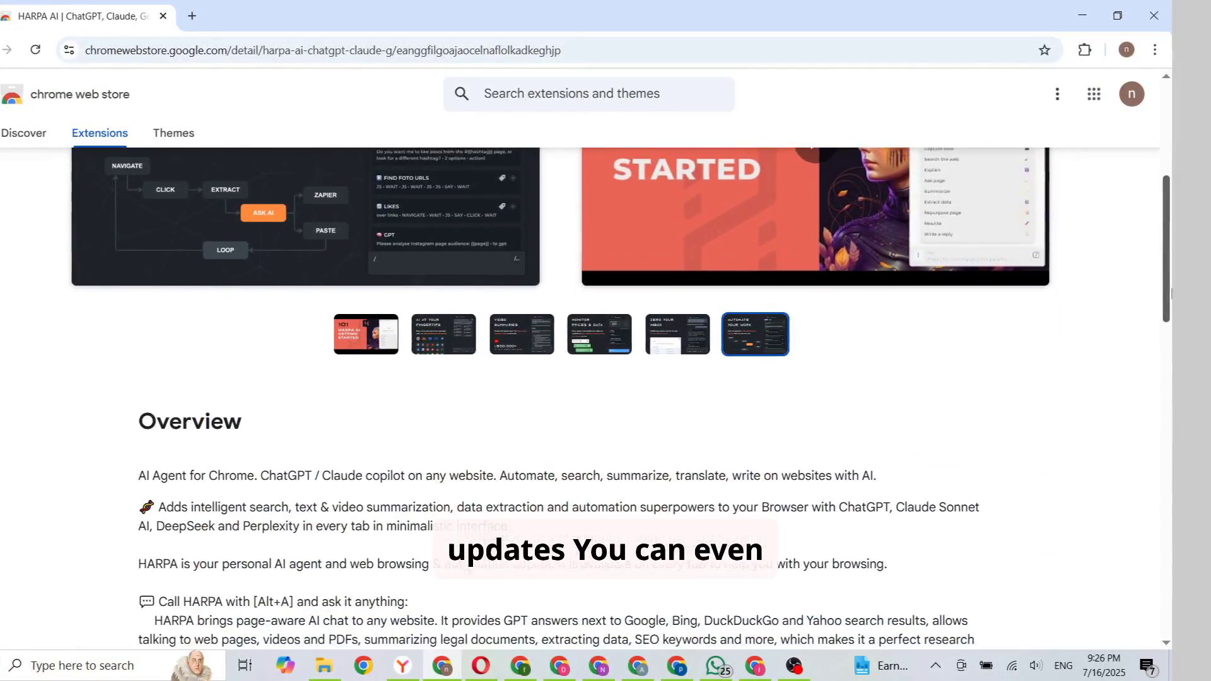
scroll("down", 3)
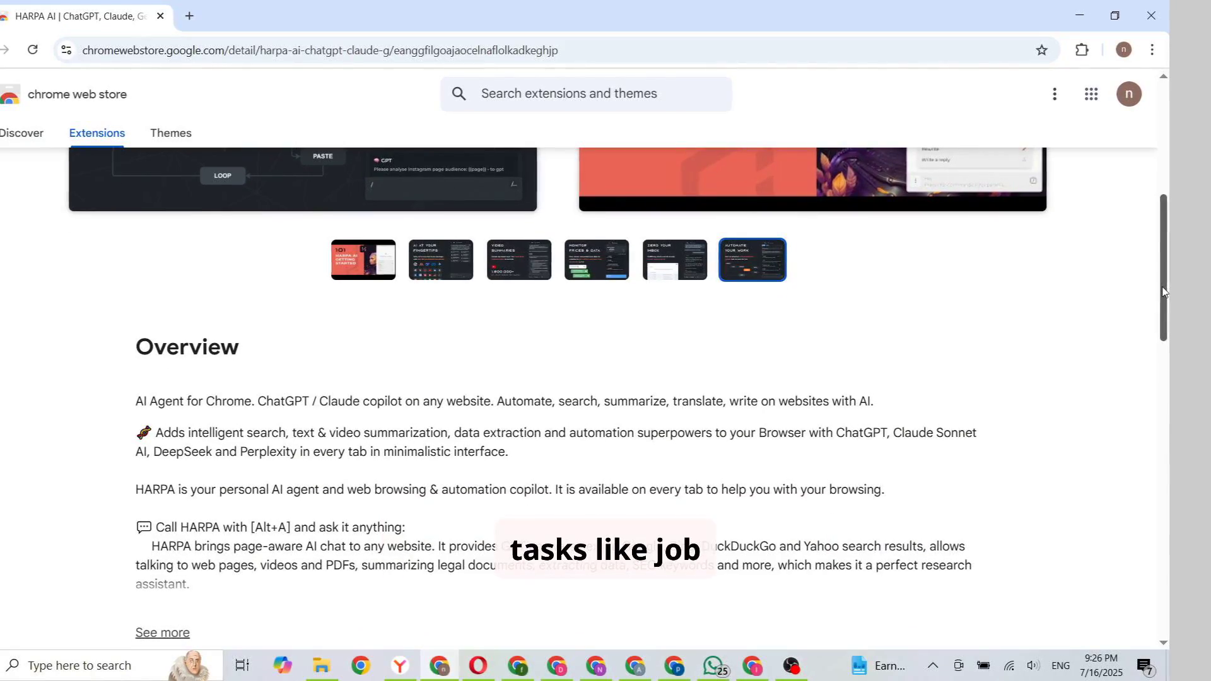
scroll("down", 3)
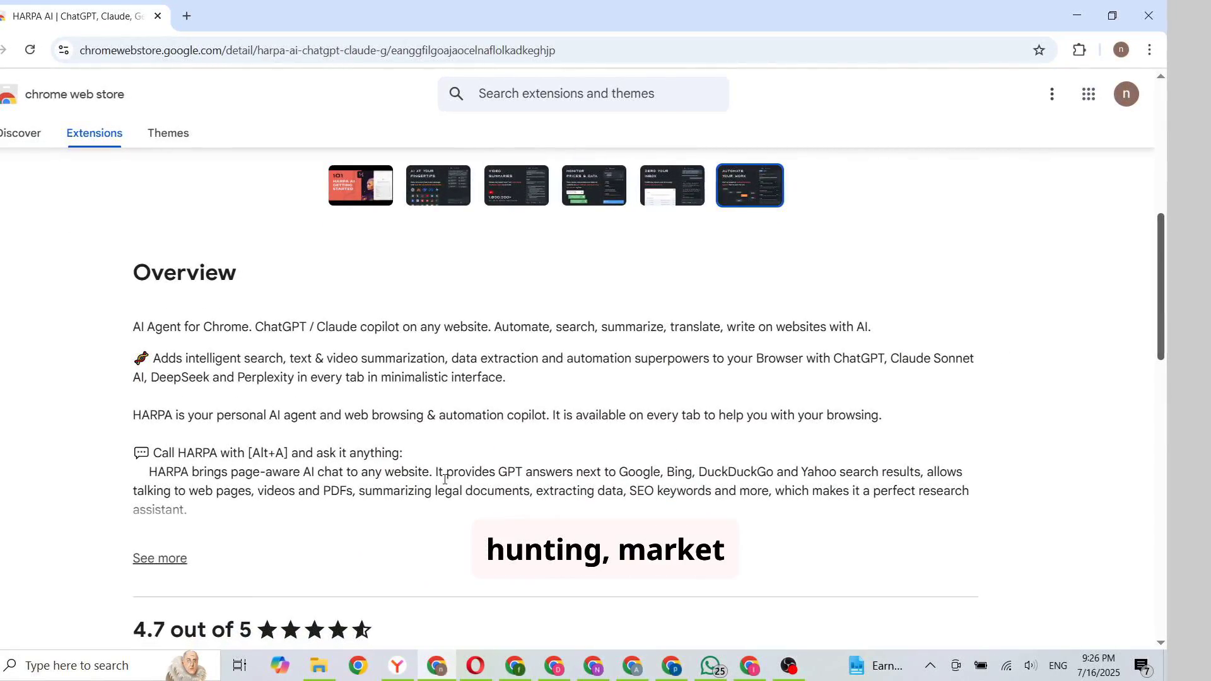
left_click(159, 557)
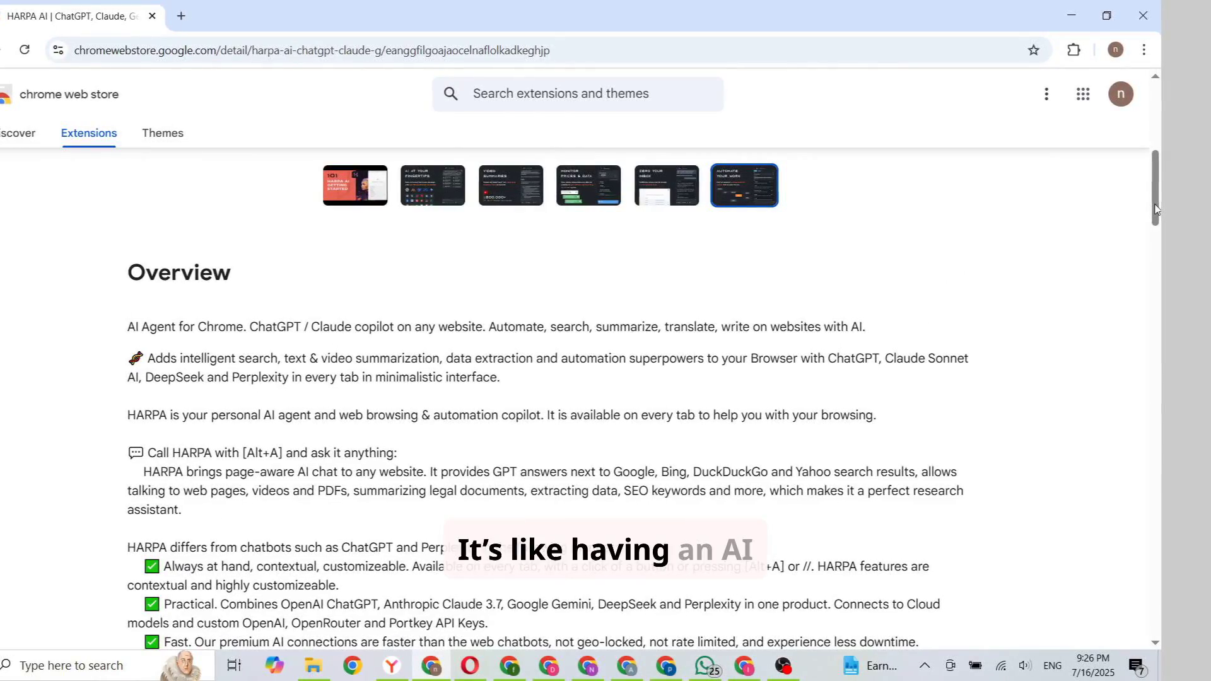
scroll("down", 3)
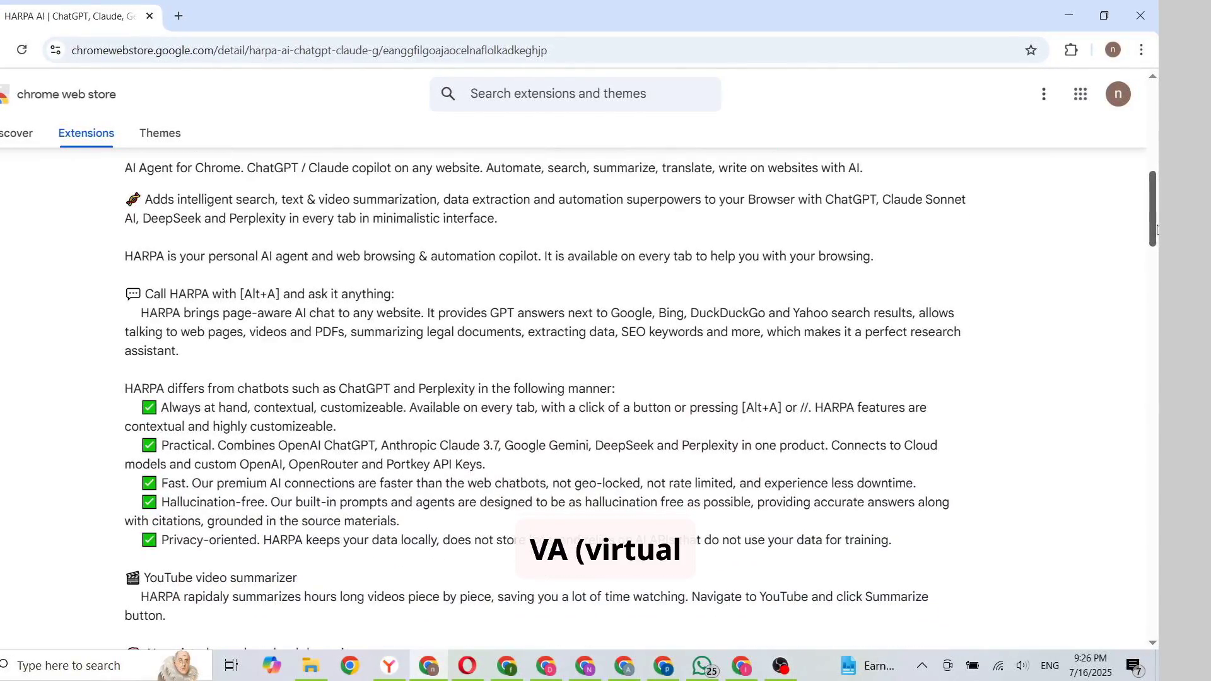